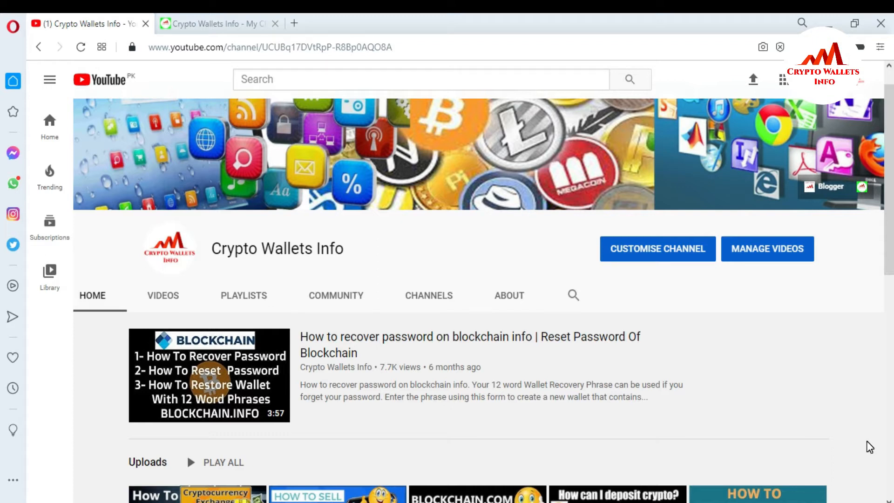
mouse_move(437, 384)
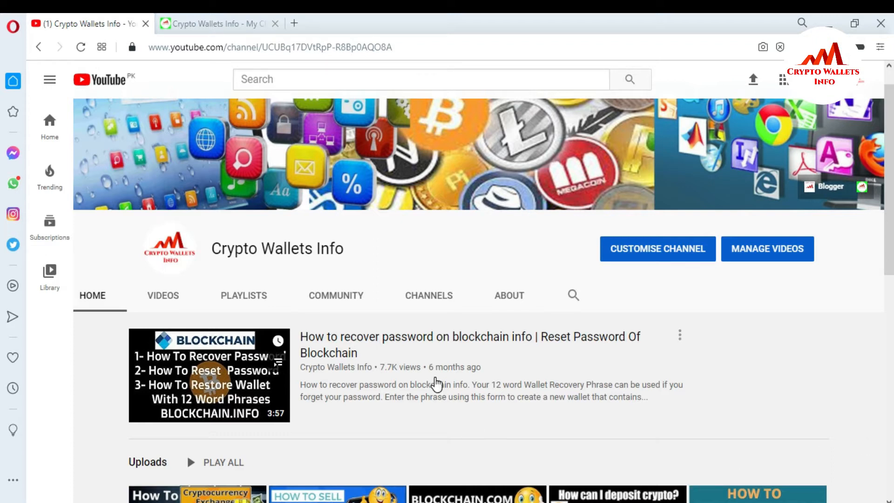
mouse_move(370, 273)
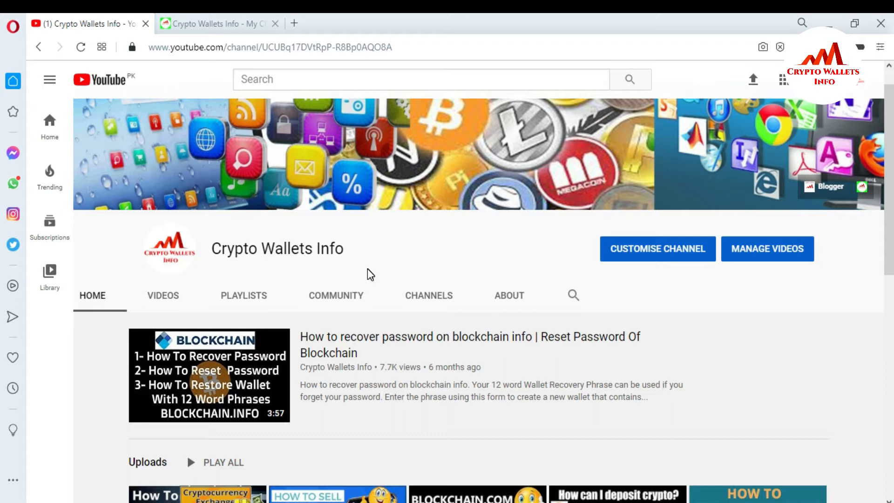
Switch to the Crypto Wallets Info - My Crypto World browser tab
click(217, 23)
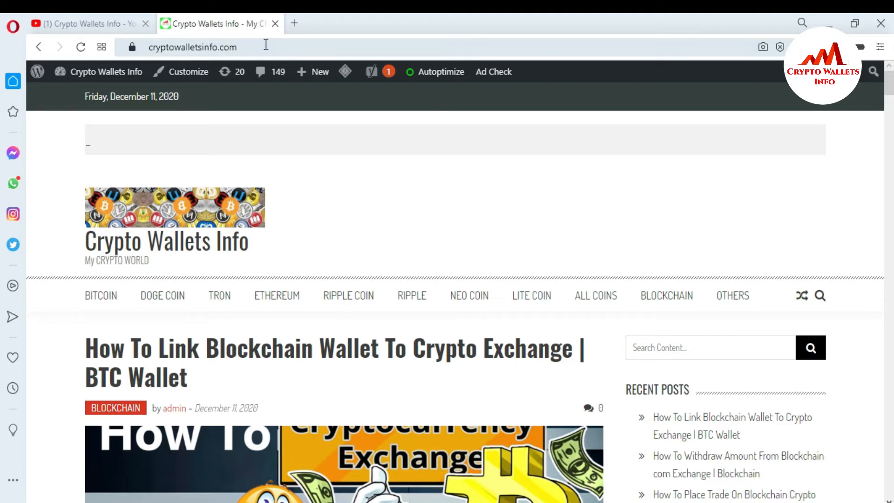
Add a new blank Speed Dial tab alongside the existing tabs
click(294, 23)
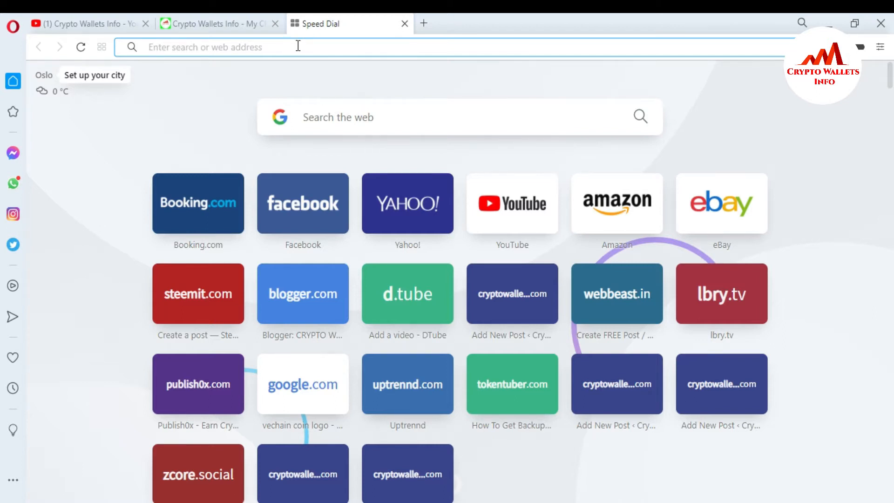
Load google.com and run a search for 'coinomi'
click(303, 384)
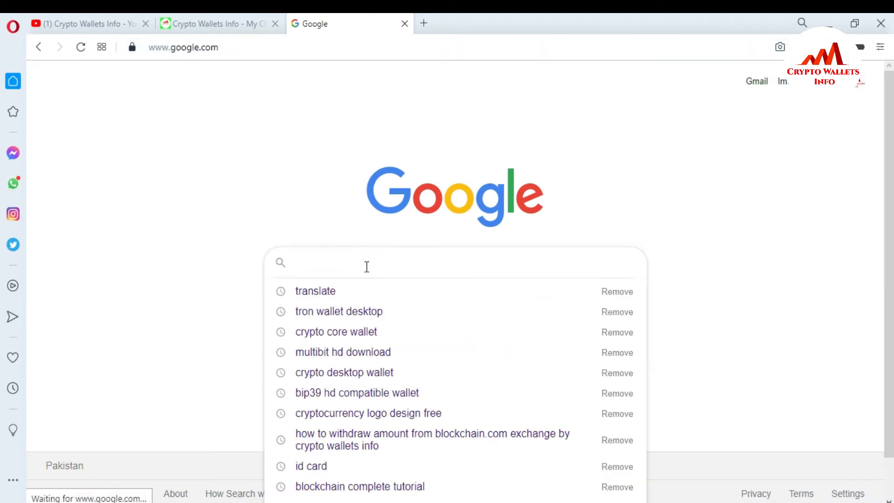
text(coin)
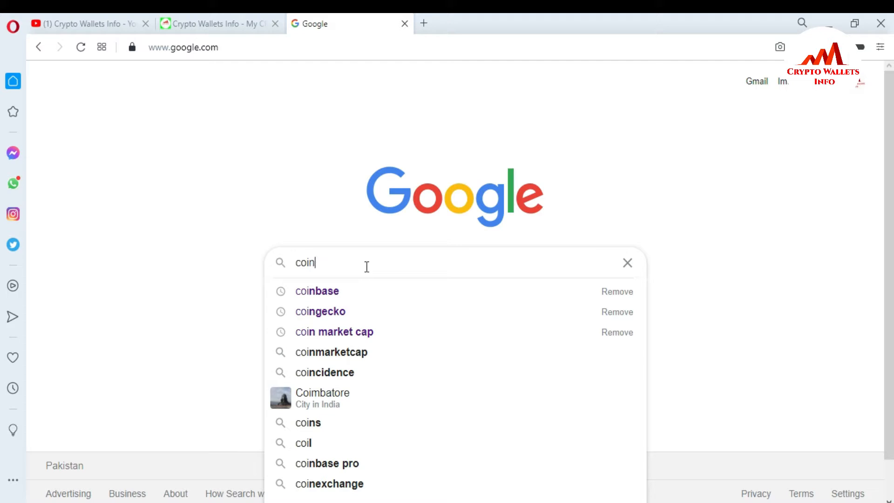
text(omi)
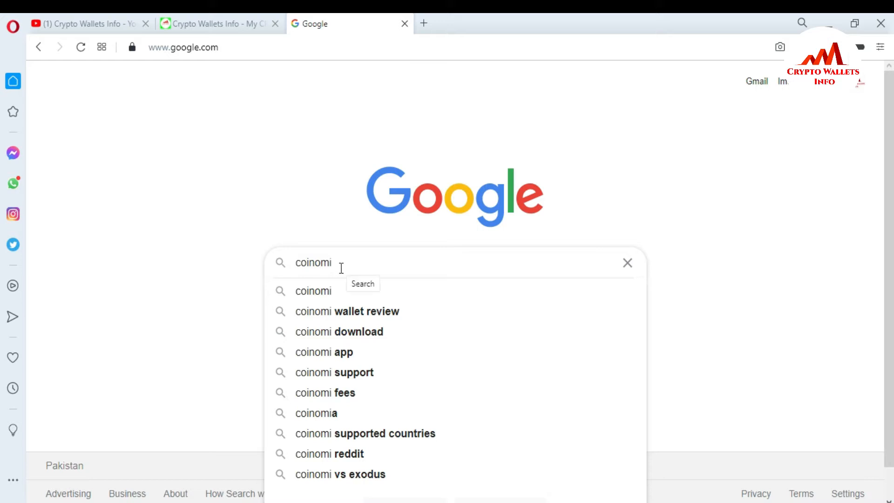
click(334, 285)
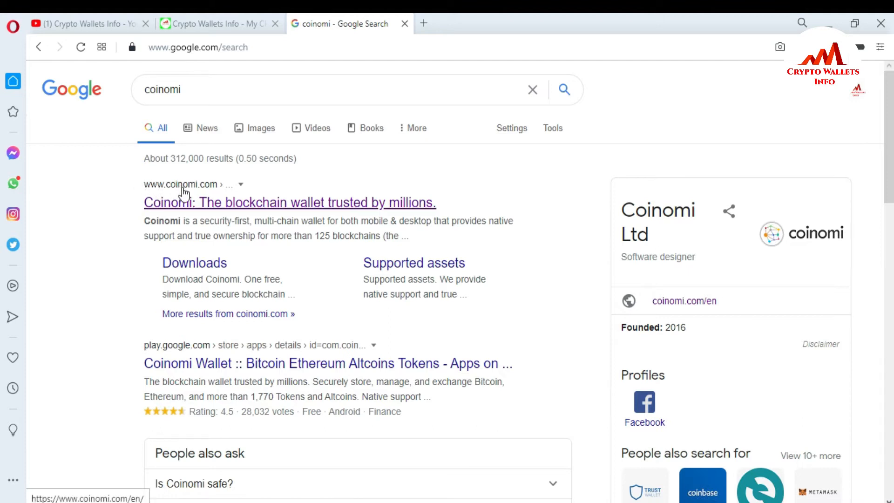
mouse_move(174, 196)
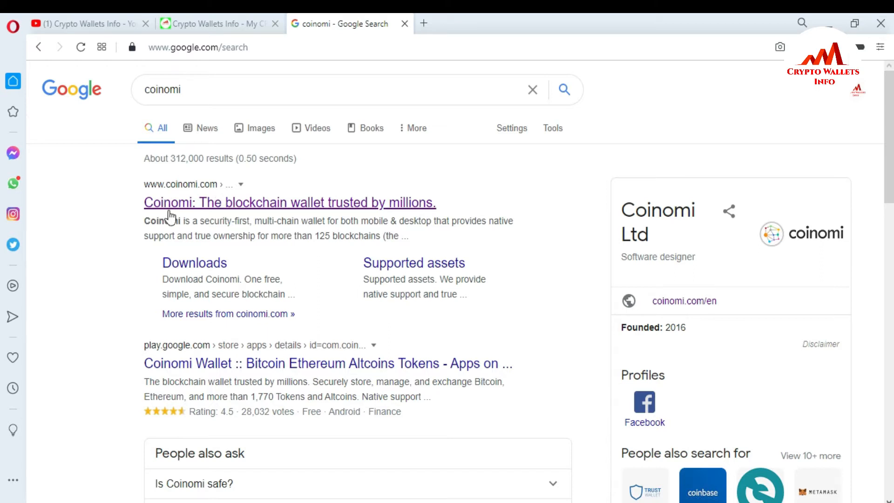
mouse_move(227, 207)
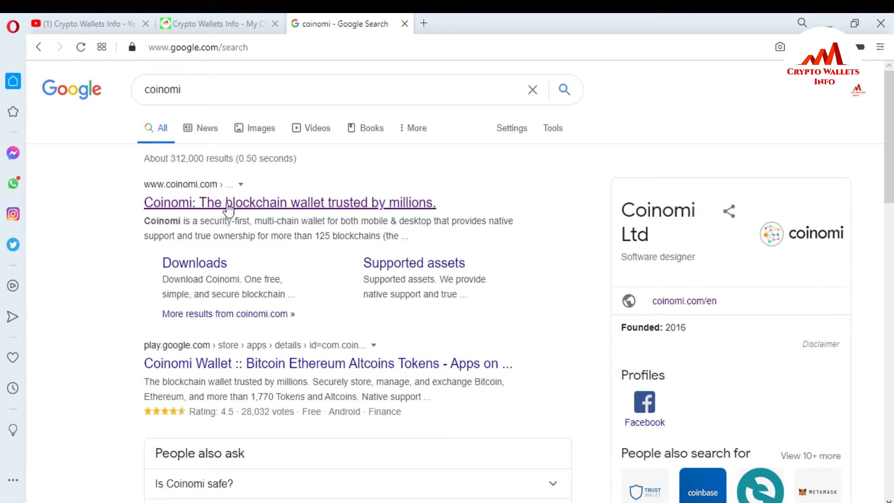
mouse_move(209, 199)
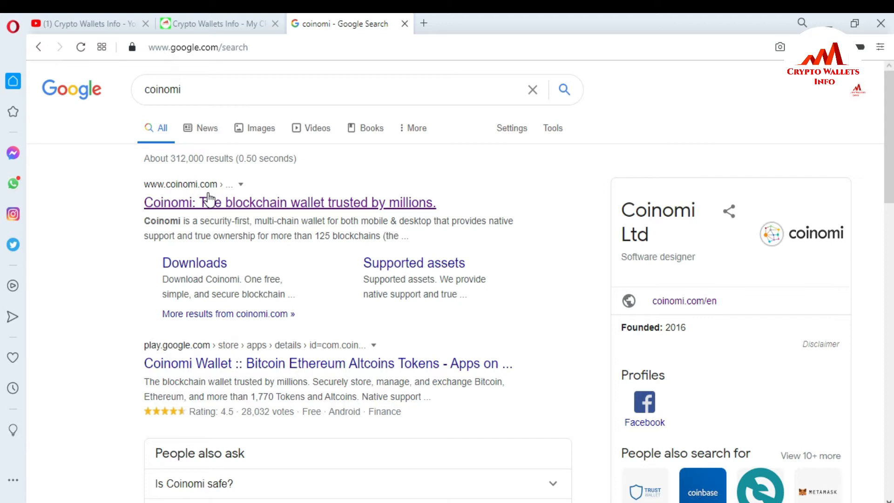
mouse_move(221, 208)
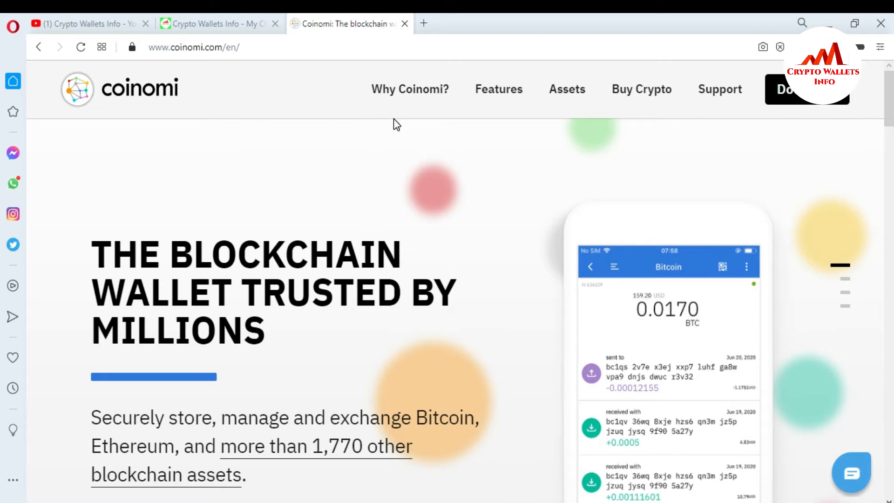
mouse_move(635, 129)
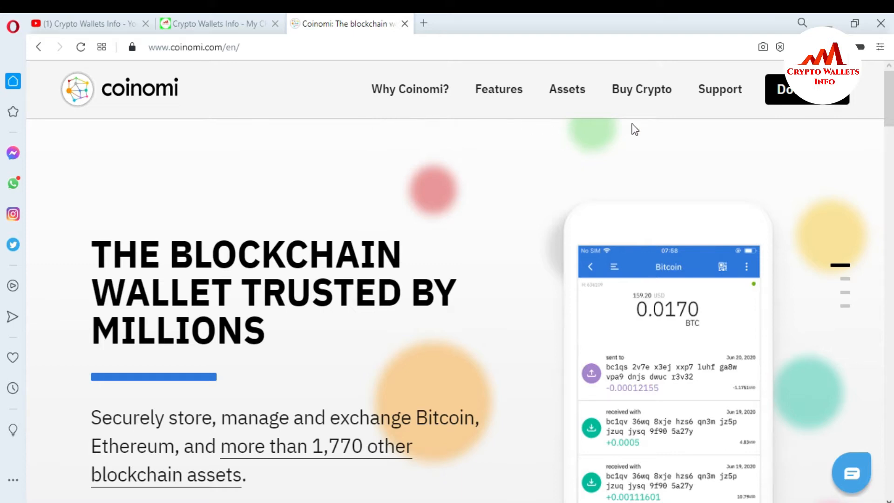
Scroll down the Coinomi homepage past the hero banner to the Why Coinomi? section
scroll(down, 3)
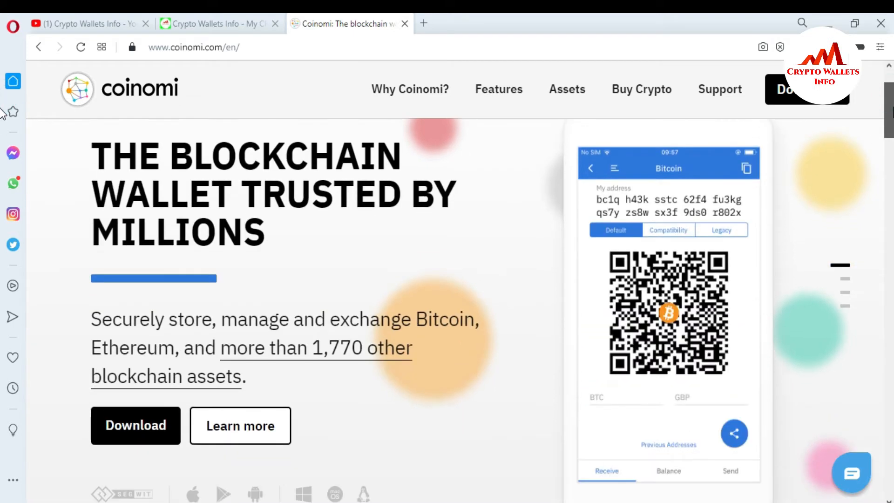
mouse_move(493, 206)
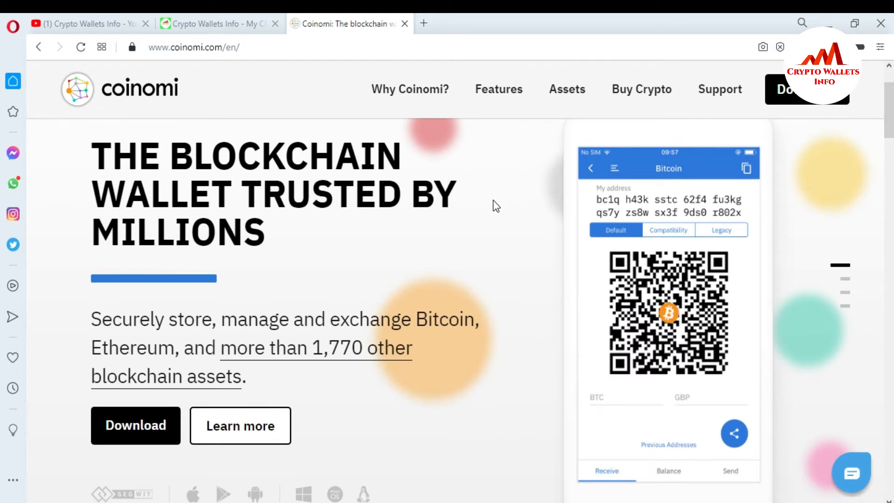
mouse_move(352, 240)
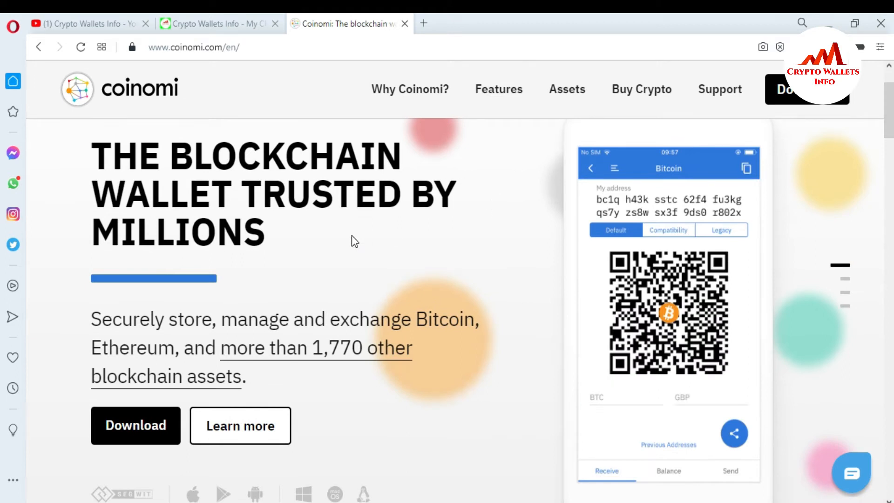
click(729, 471)
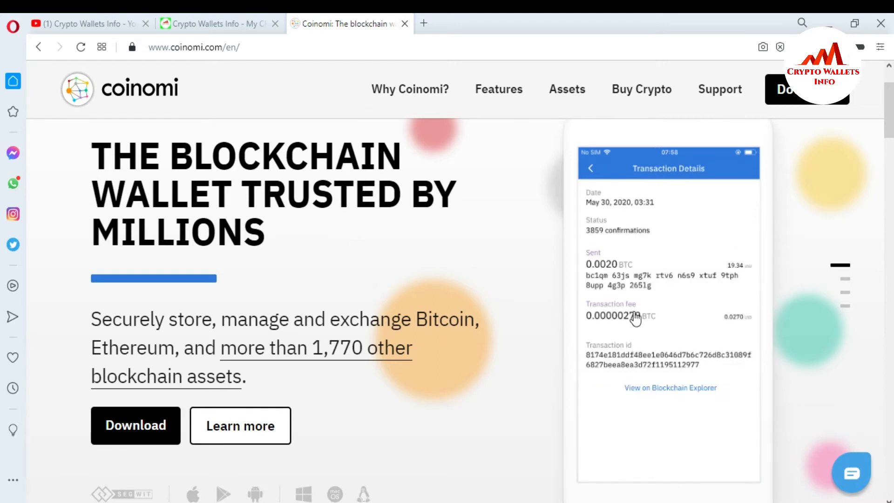
scroll(down, 3)
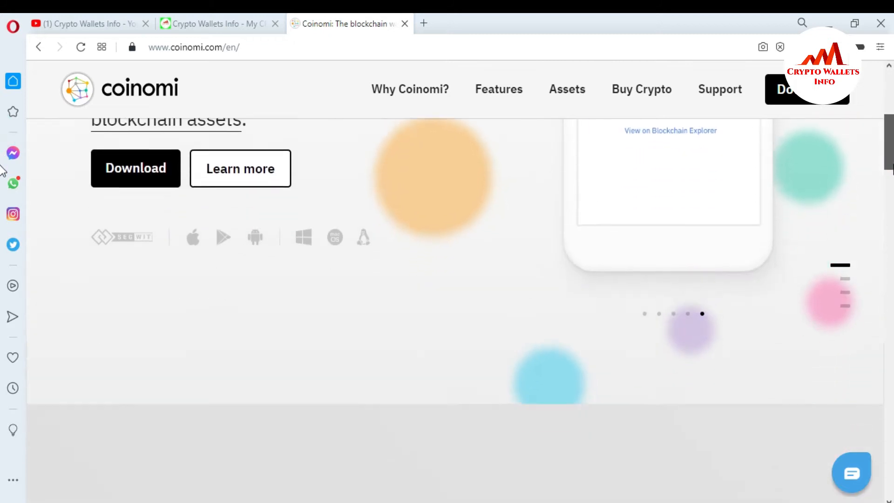
scroll(down, 3)
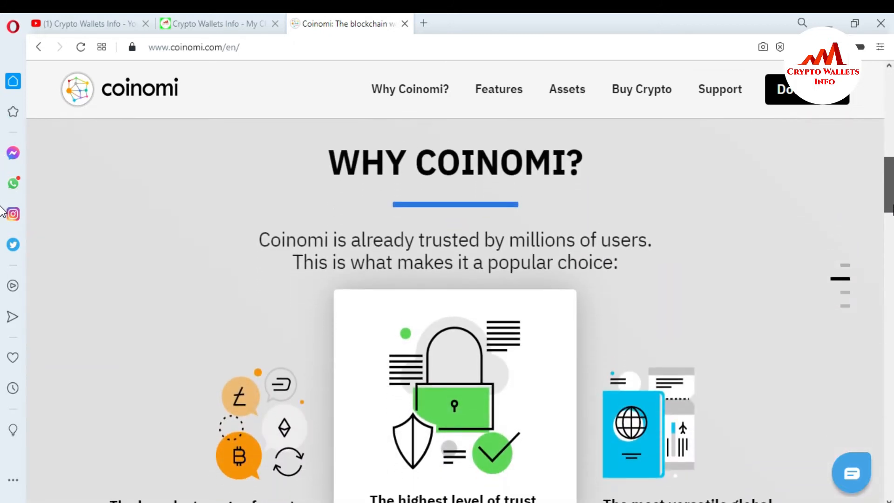
scroll(down, 3)
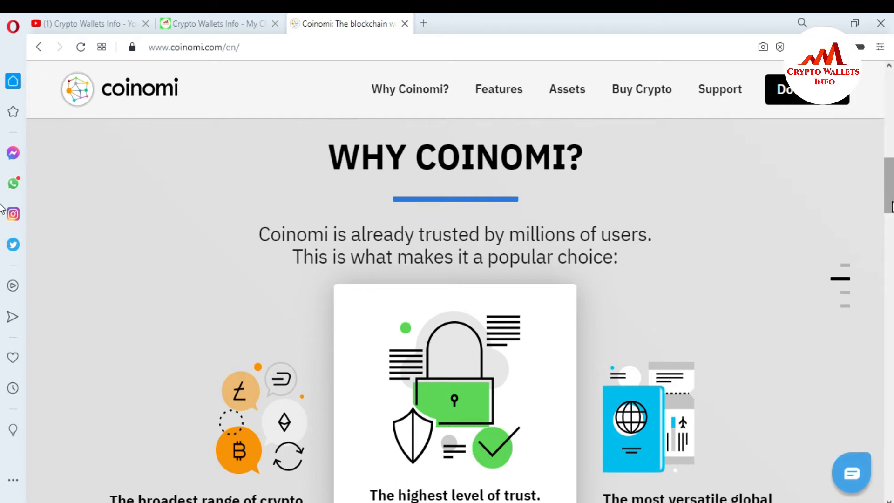
scroll(down, 3)
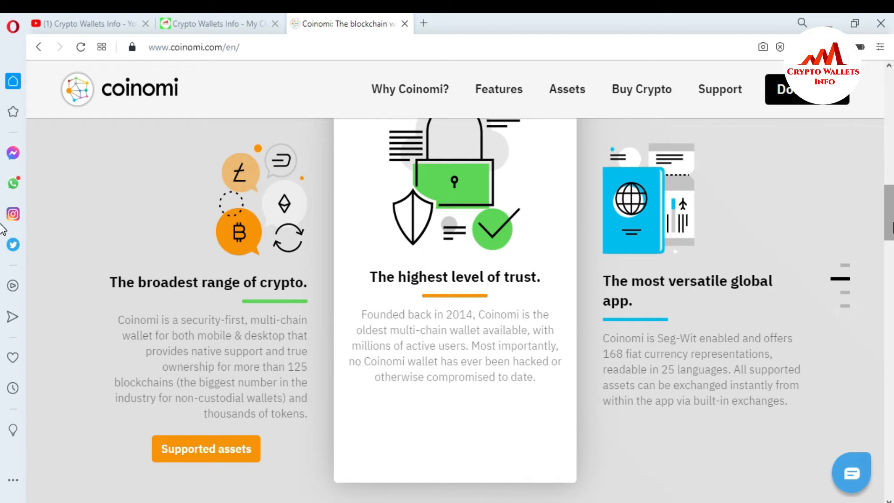
scroll(down, 3)
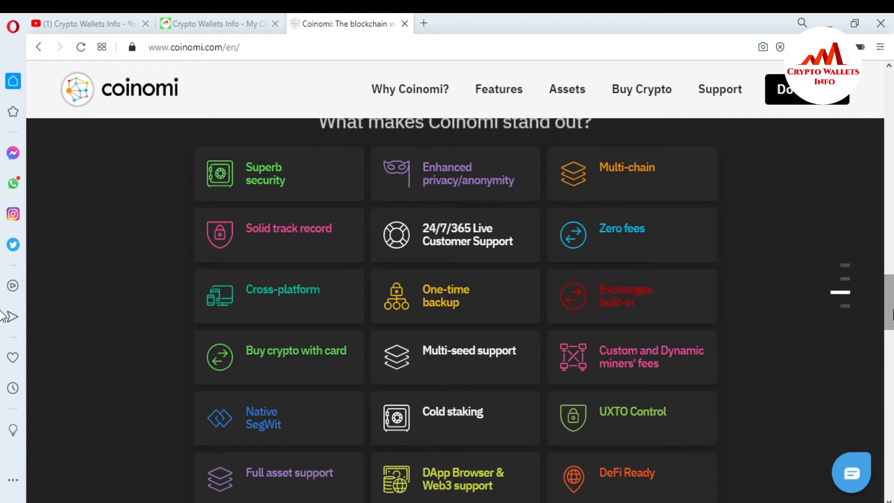
scroll(up, 3)
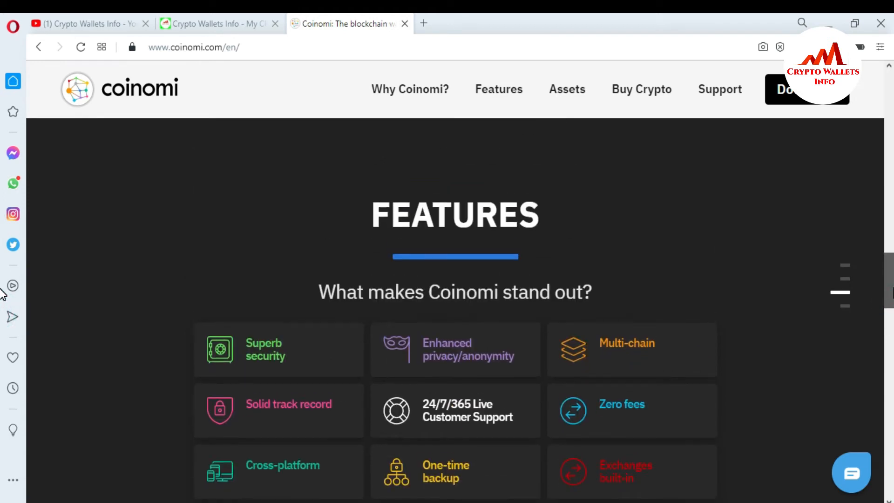
scroll(down, 3)
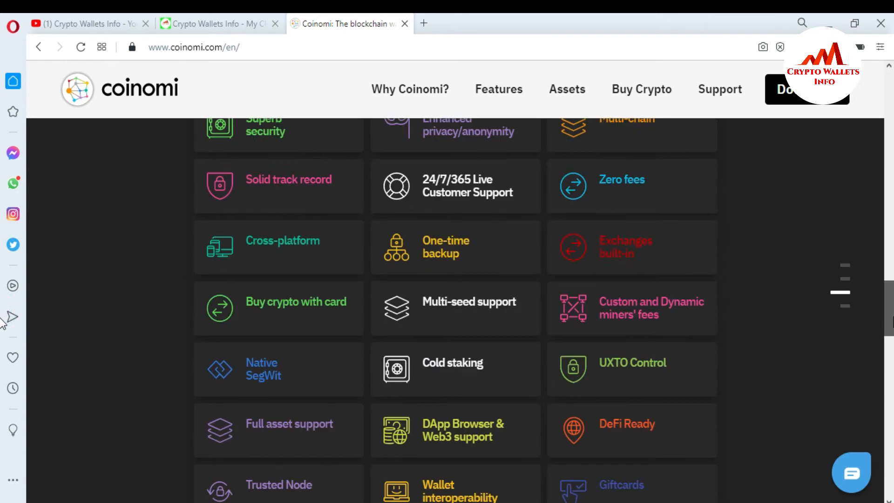
scroll(down, 3)
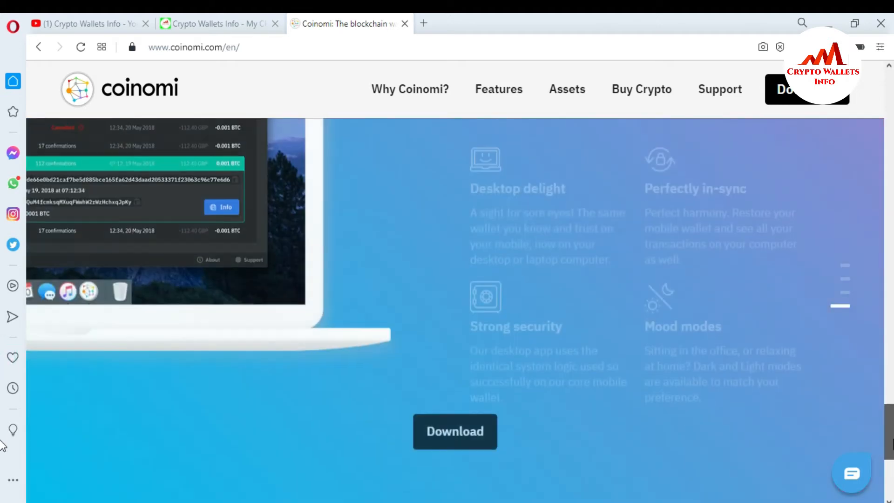
scroll(up, 3)
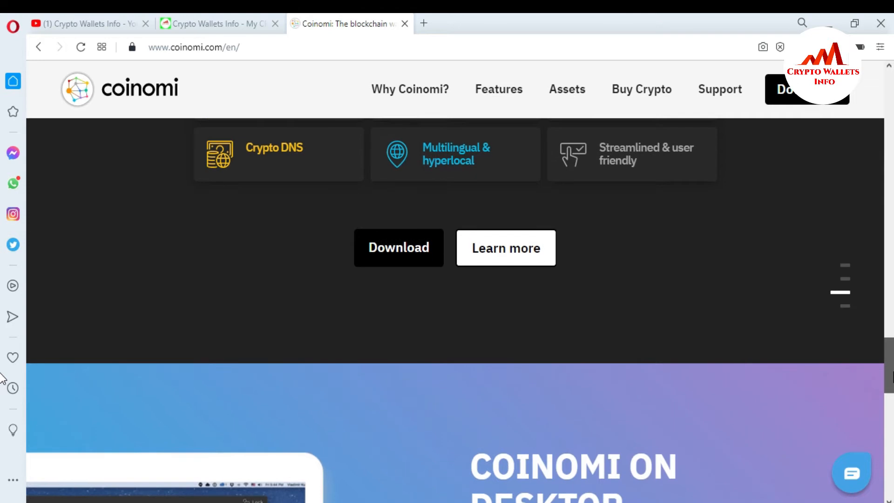
scroll(down, 3)
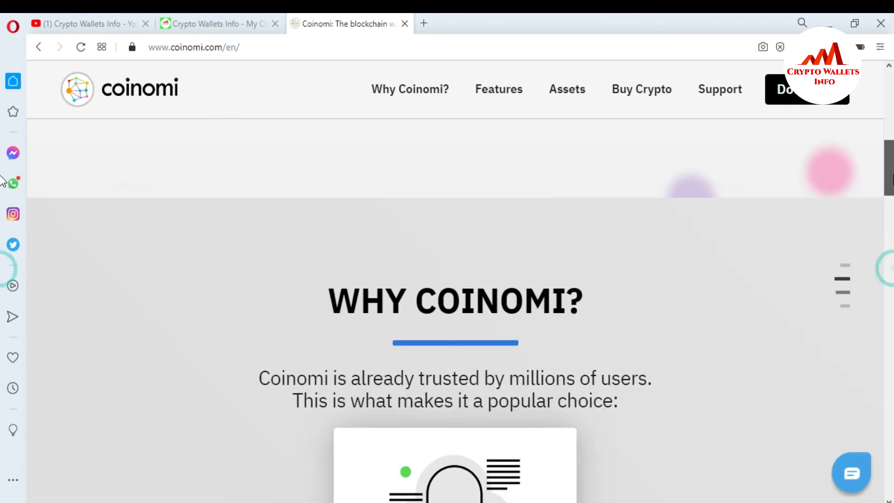
scroll(up, 3)
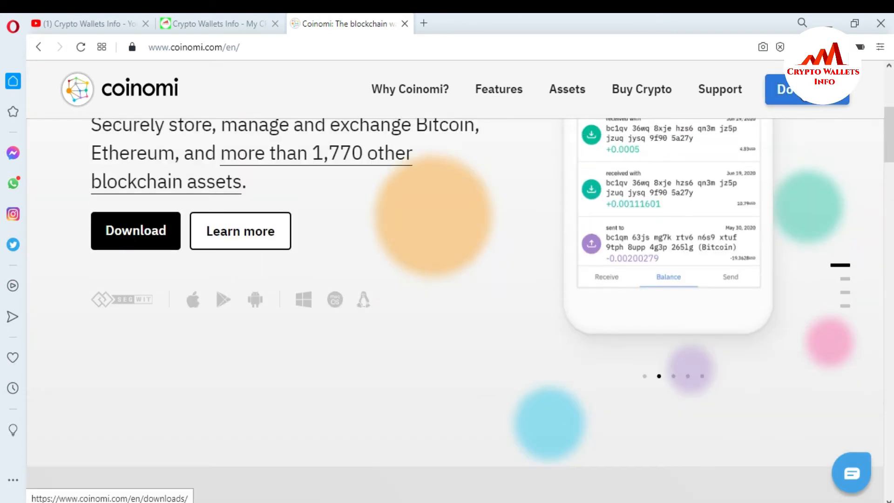
Go to the Download page and scroll to the Android, iOS and Desktop wallet options
click(805, 89)
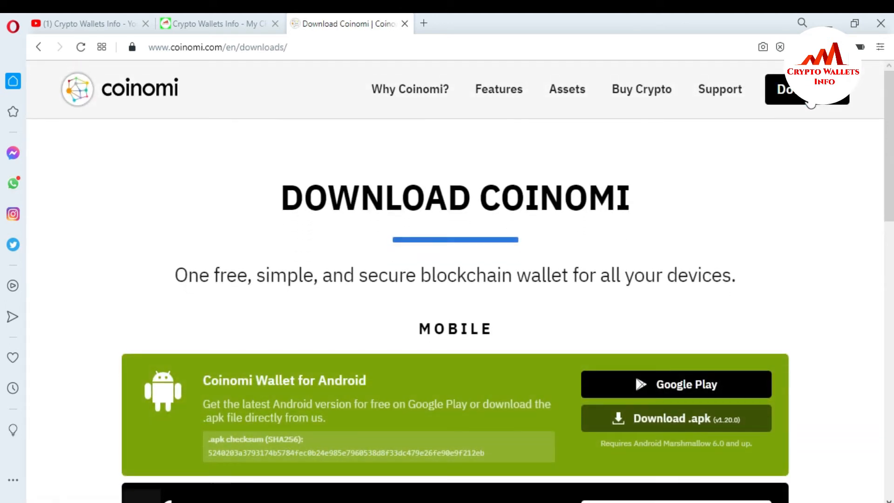
scroll(down, 3)
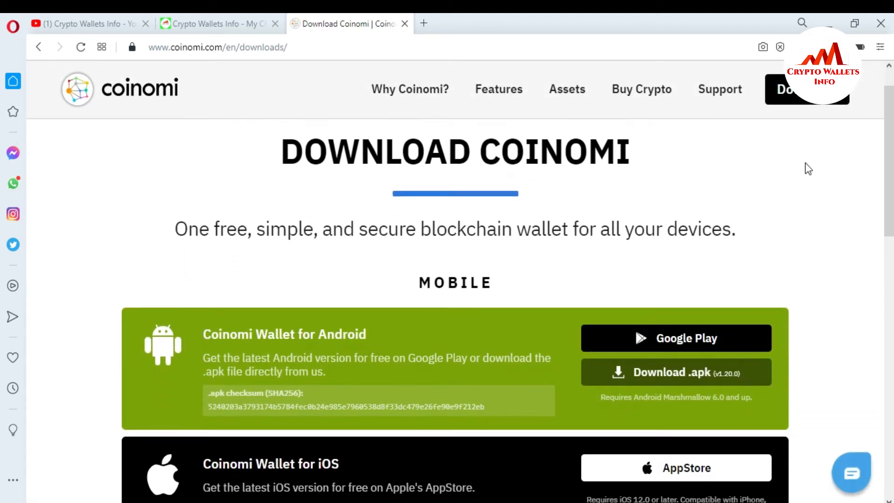
mouse_move(826, 173)
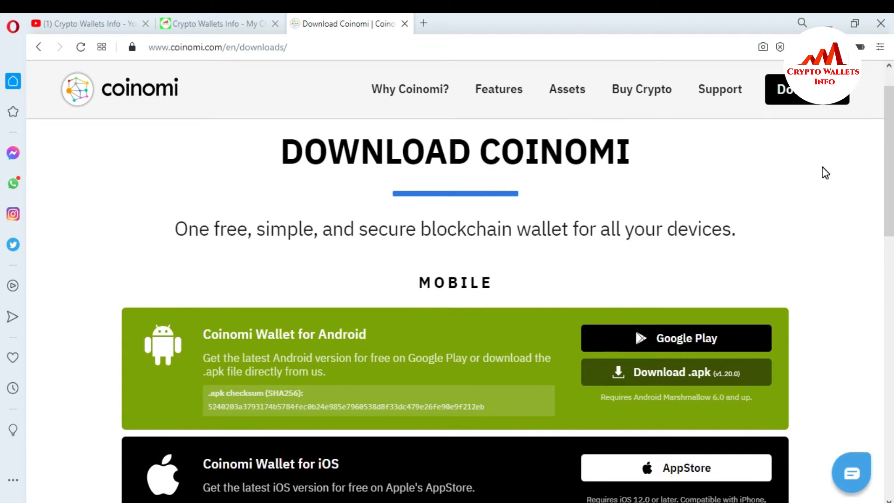
mouse_move(2, 174)
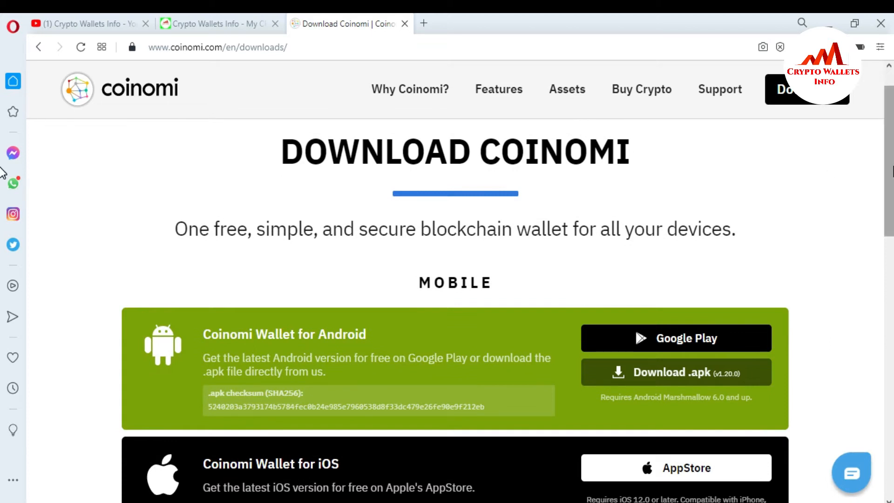
scroll(down, 3)
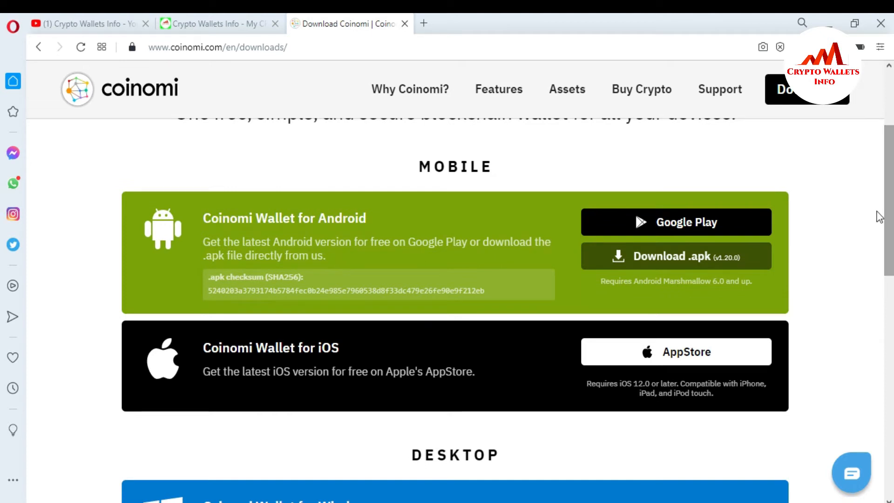
mouse_move(776, 189)
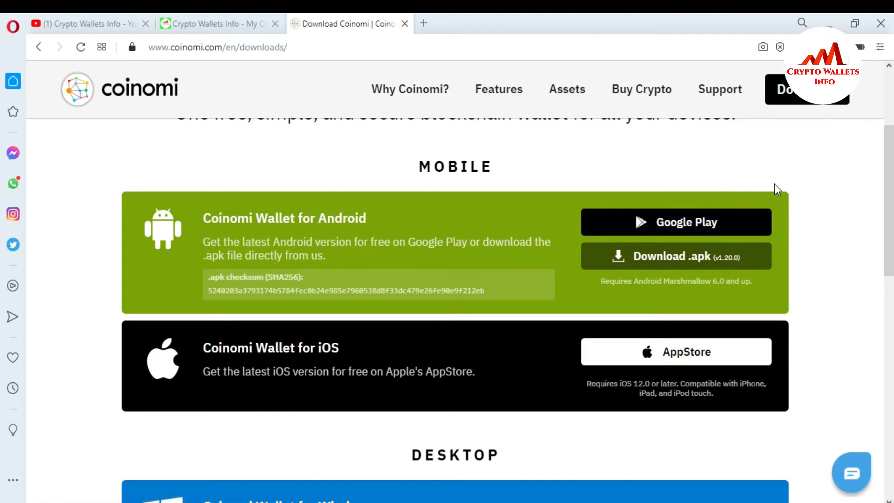
mouse_move(714, 177)
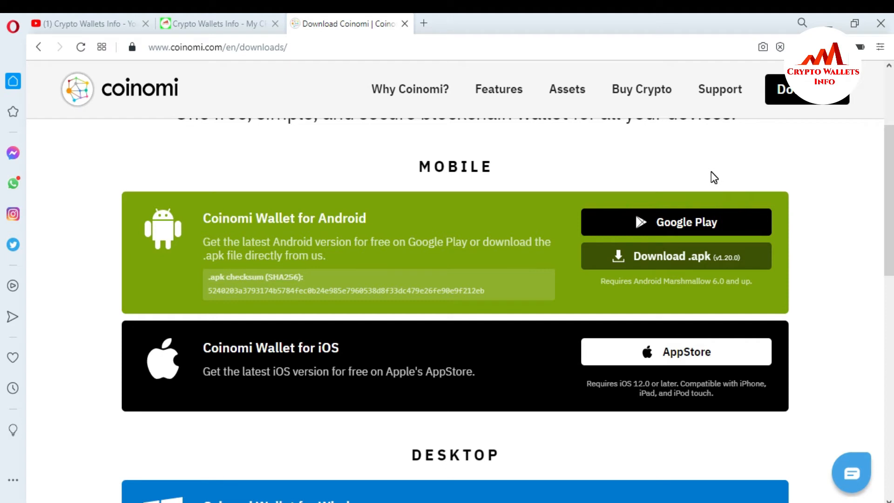
mouse_move(398, 348)
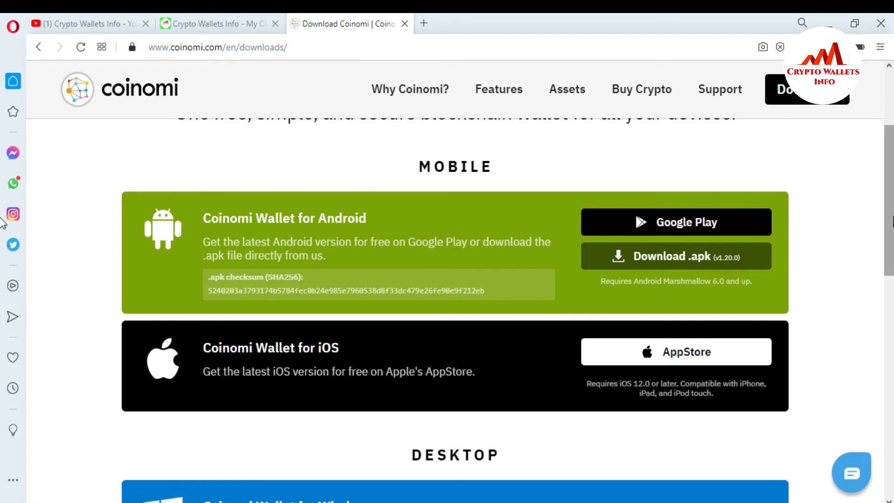
scroll(down, 3)
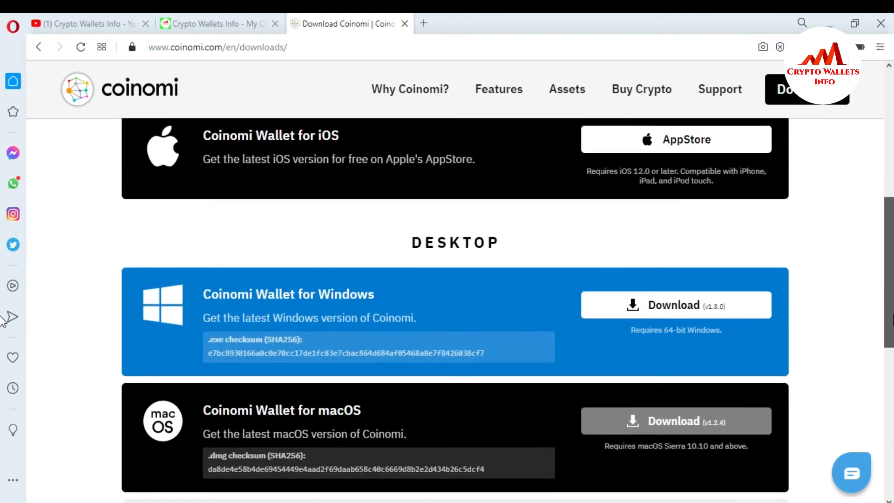
scroll(down, 3)
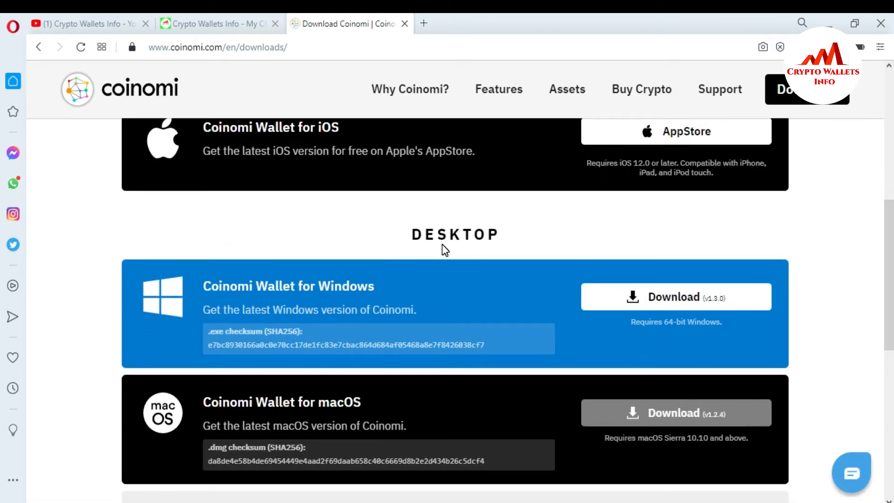
scroll(down, 3)
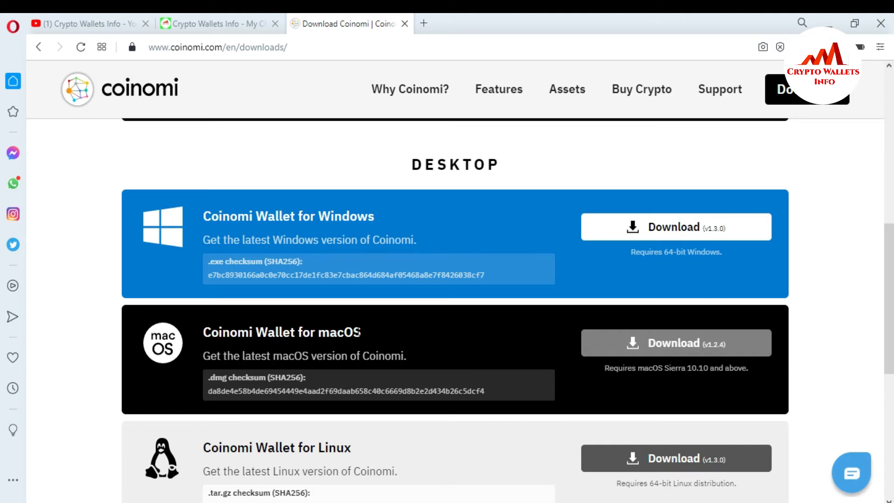
mouse_move(437, 392)
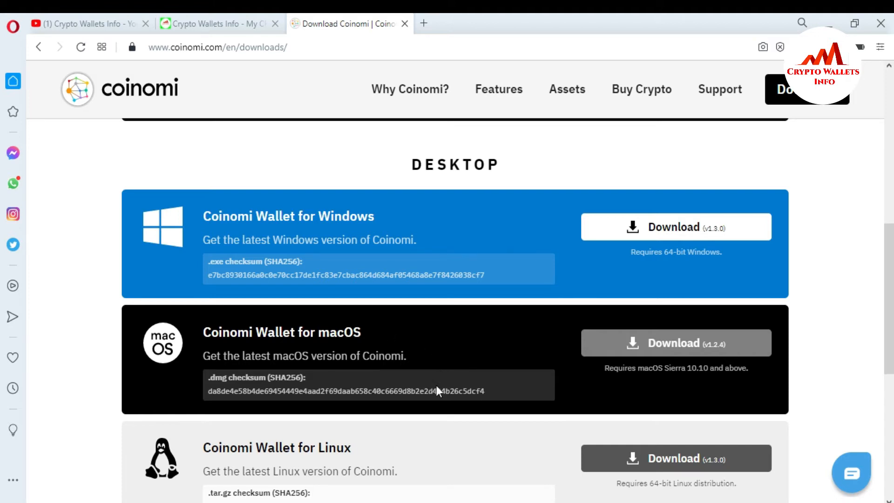
mouse_move(558, 257)
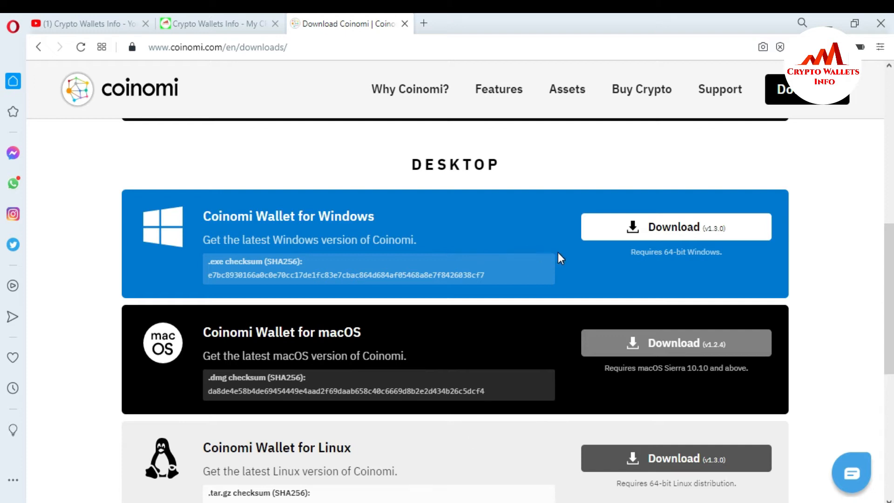
mouse_move(673, 239)
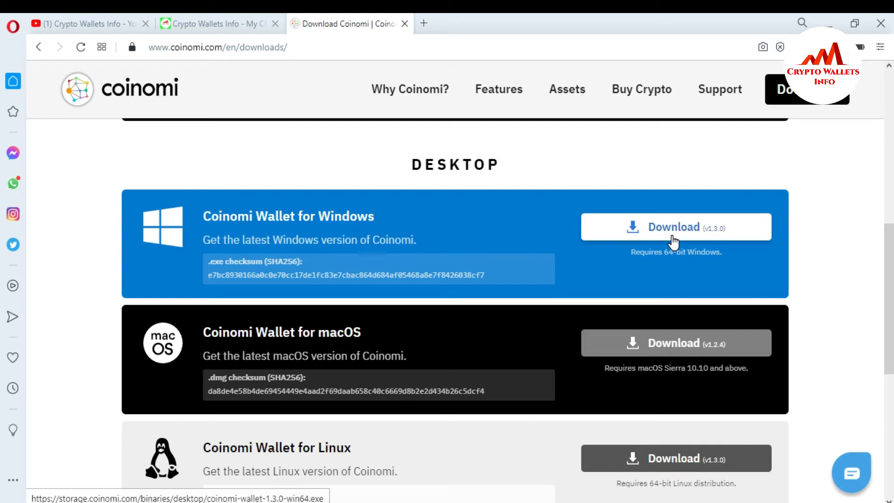
Download the Windows installer coinomi-wallet-1.3.0-win64 (1).exe and launch it
click(676, 227)
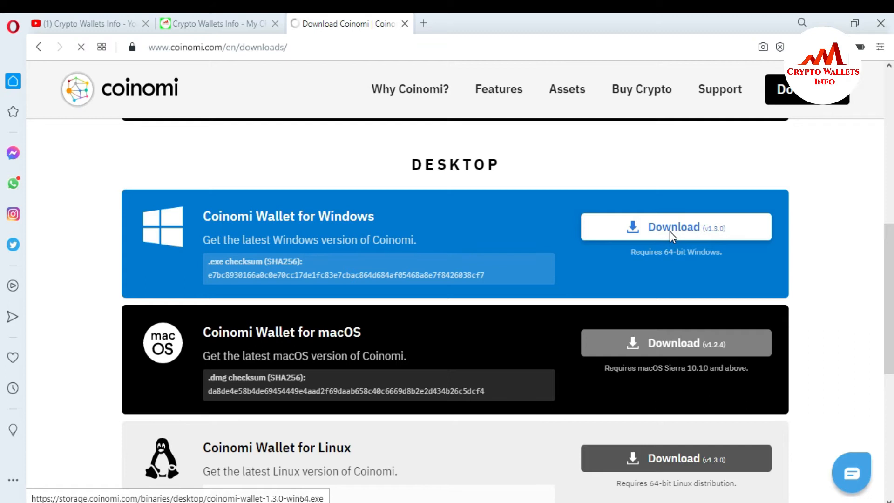
click(676, 227)
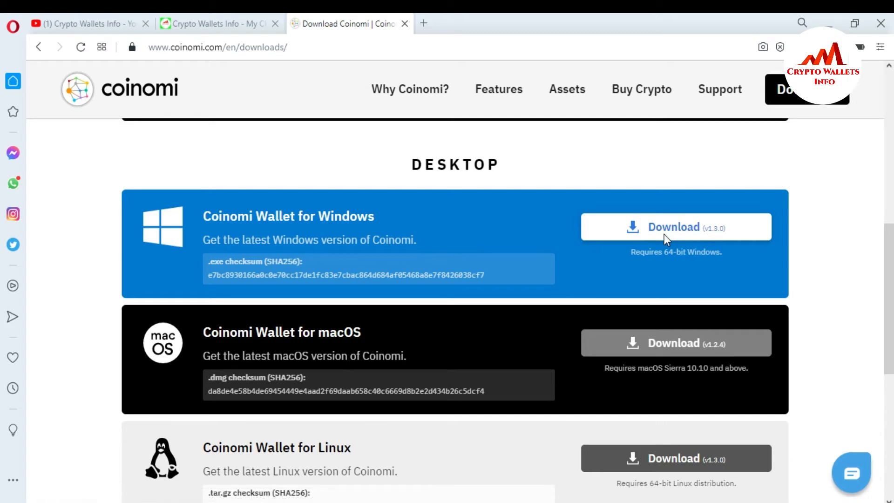
click(675, 226)
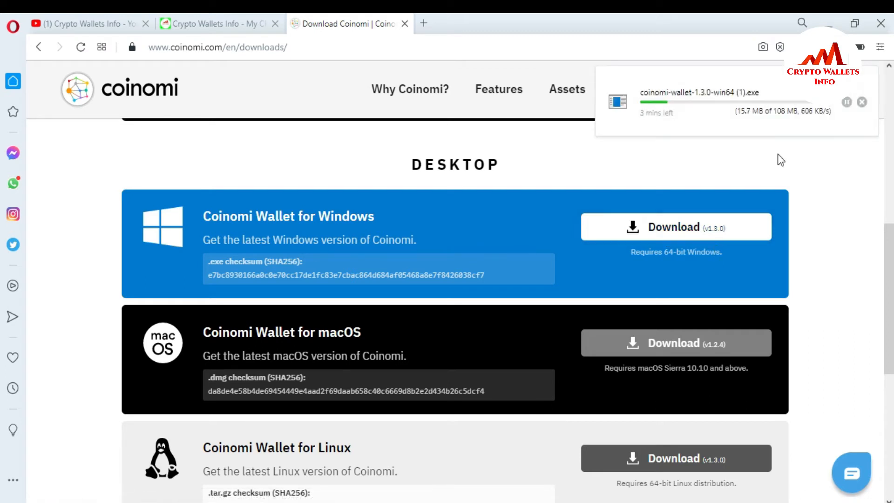
mouse_move(686, 122)
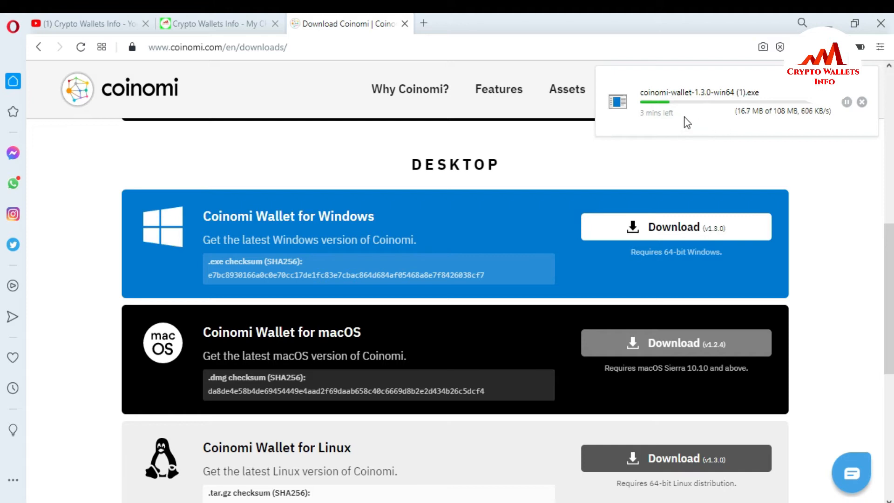
mouse_move(732, 124)
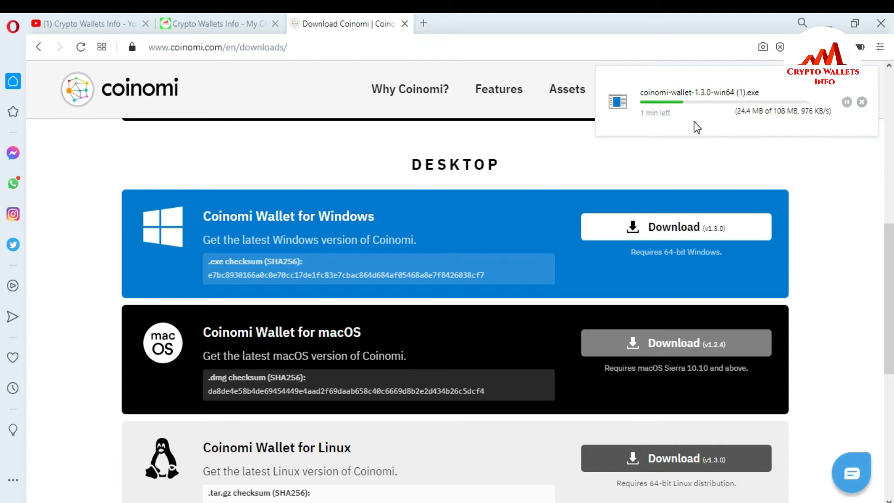
mouse_move(771, 125)
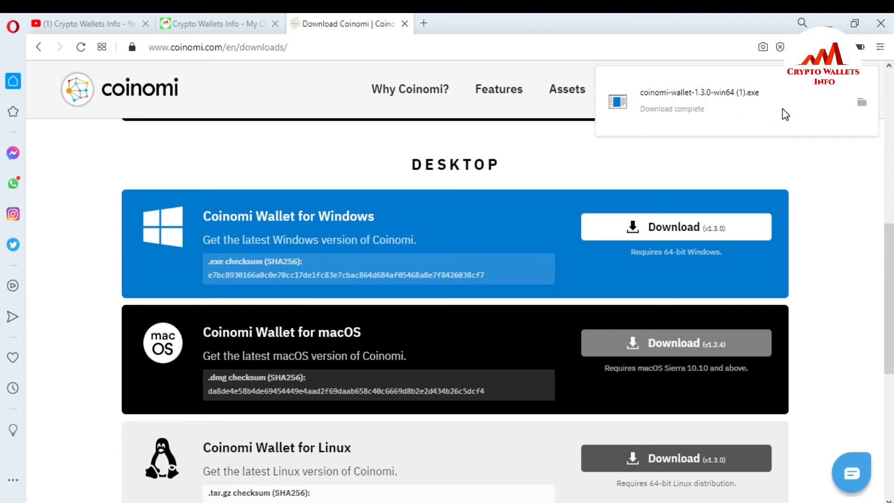
mouse_move(714, 98)
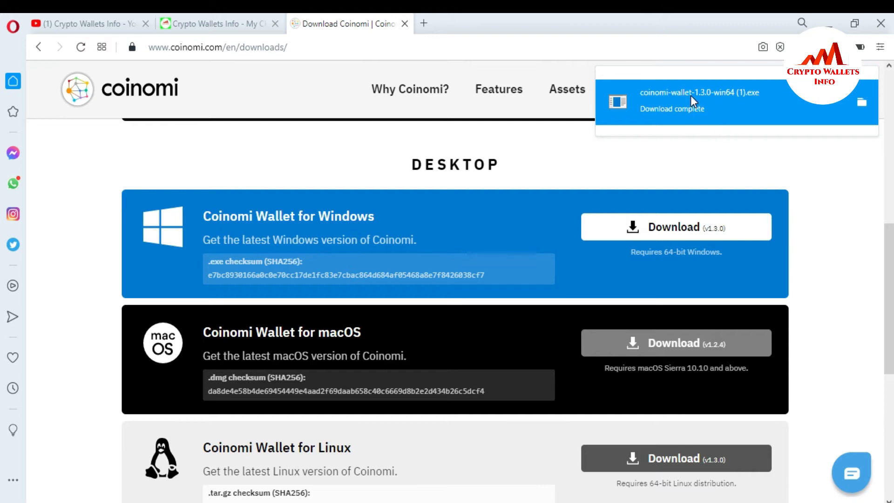
mouse_move(697, 104)
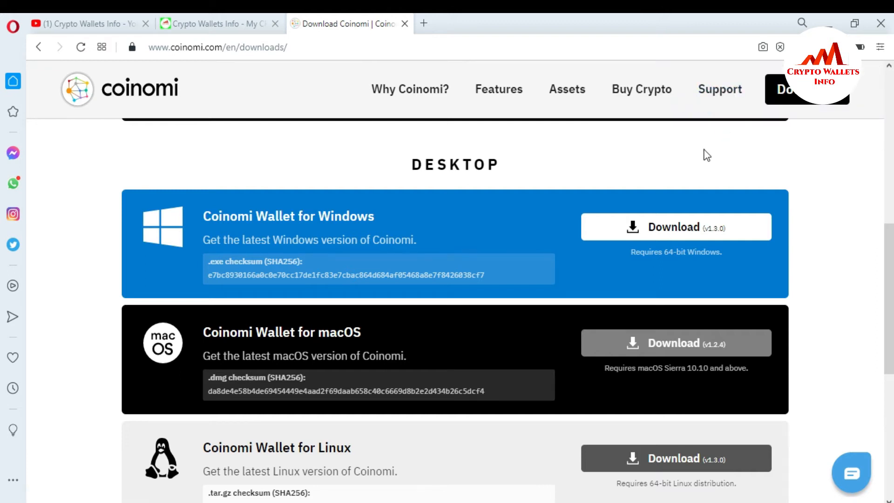
mouse_move(675, 343)
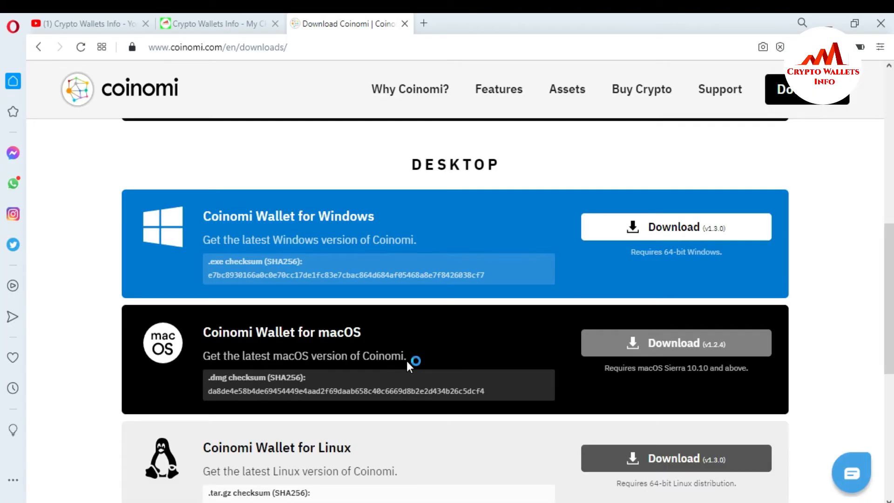
click(676, 226)
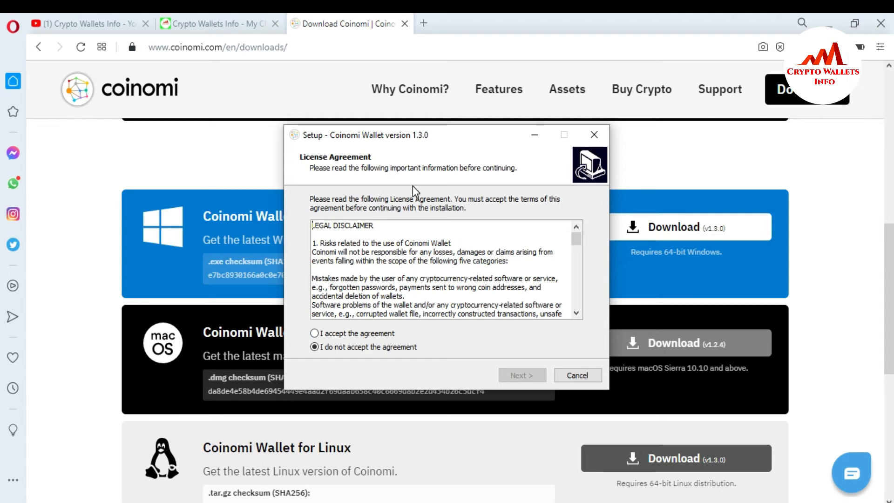
mouse_move(499, 183)
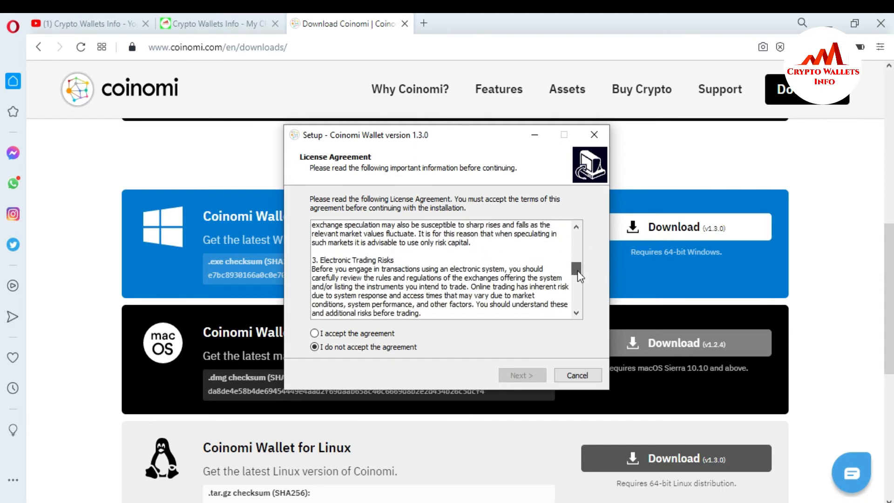
Review the License Agreement, choose 'I accept the agreement' and continue with Next
scroll(down, 3)
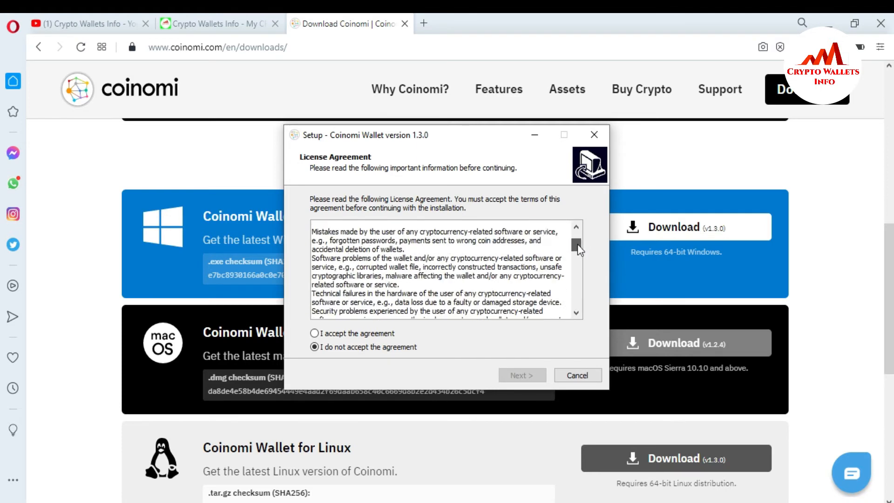
scroll(up, 3)
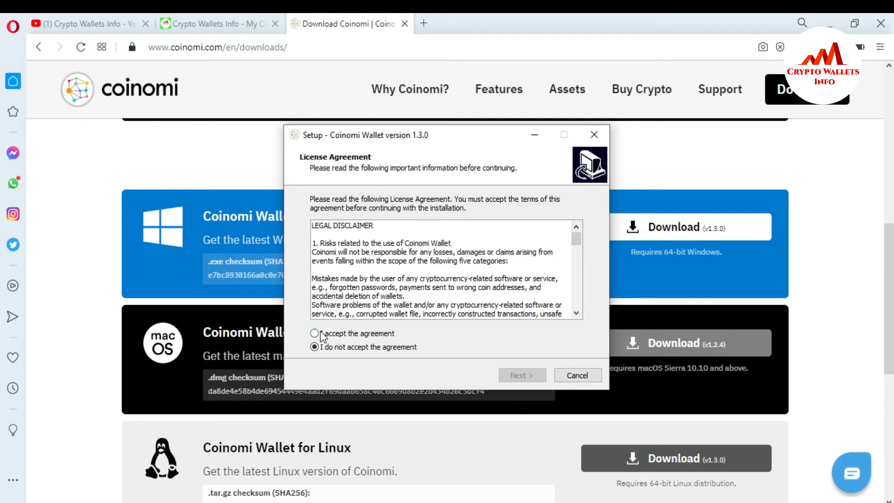
click(314, 333)
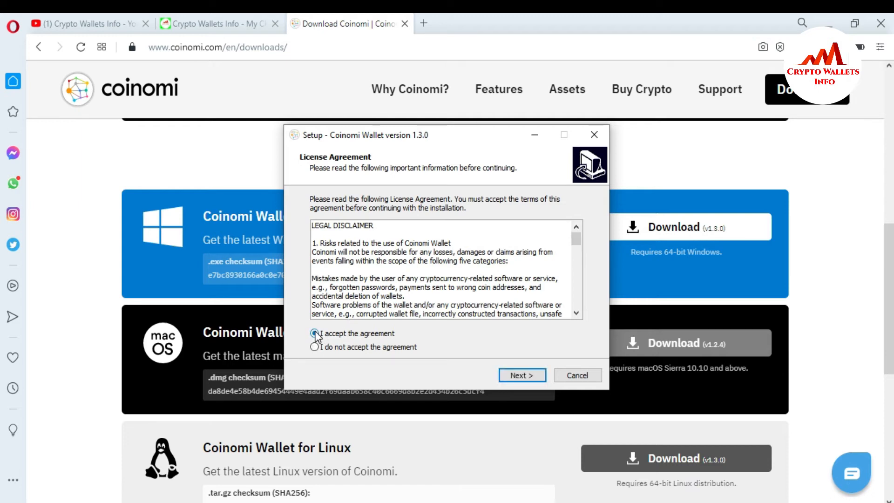
click(314, 334)
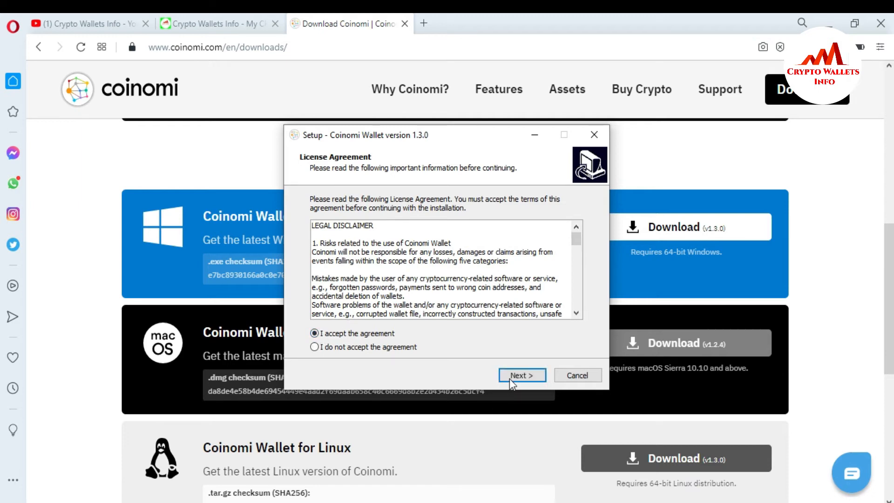
click(520, 374)
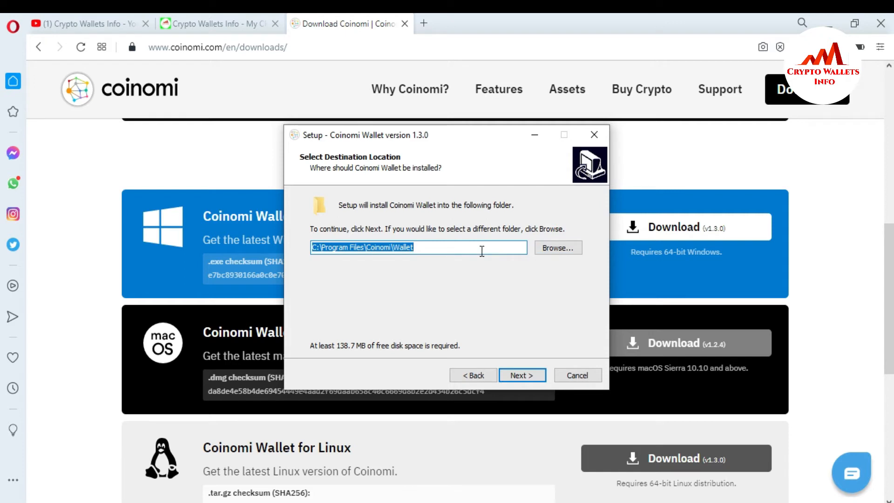
mouse_move(424, 251)
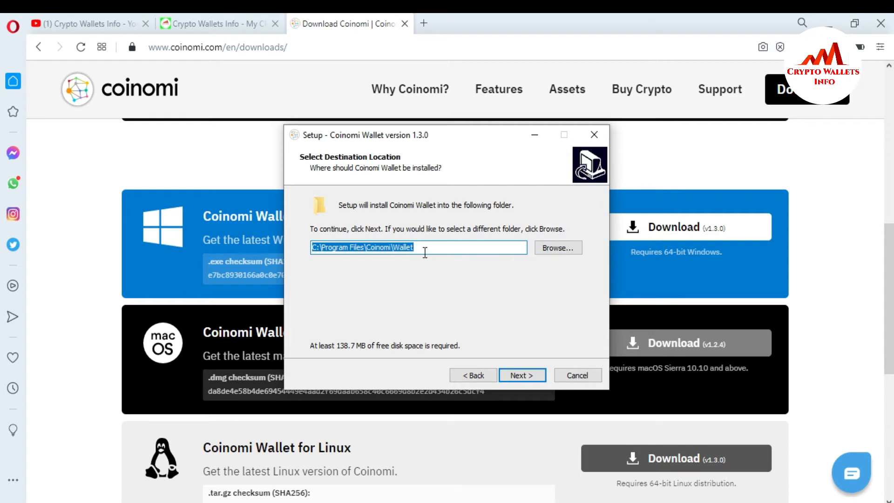
mouse_move(445, 260)
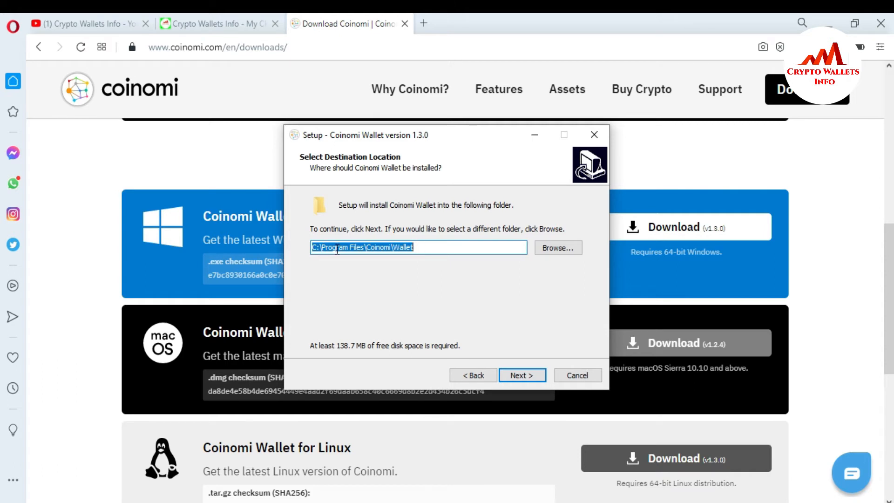
mouse_move(397, 259)
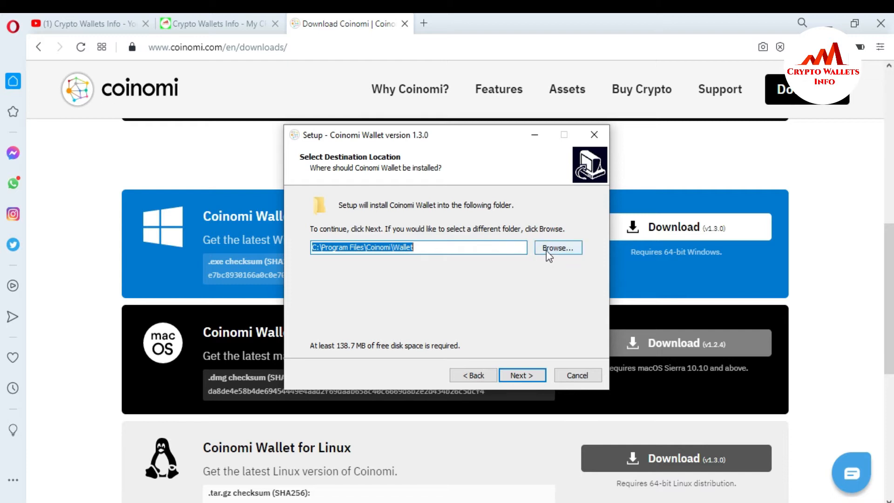
Check Browse, keep the default C:\Program Files\Coinomi\Wallet folder and continue
click(557, 247)
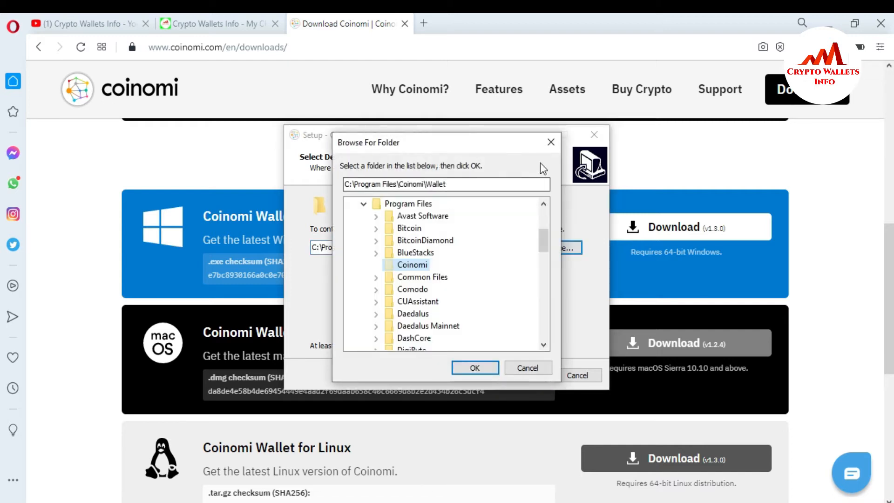
click(475, 367)
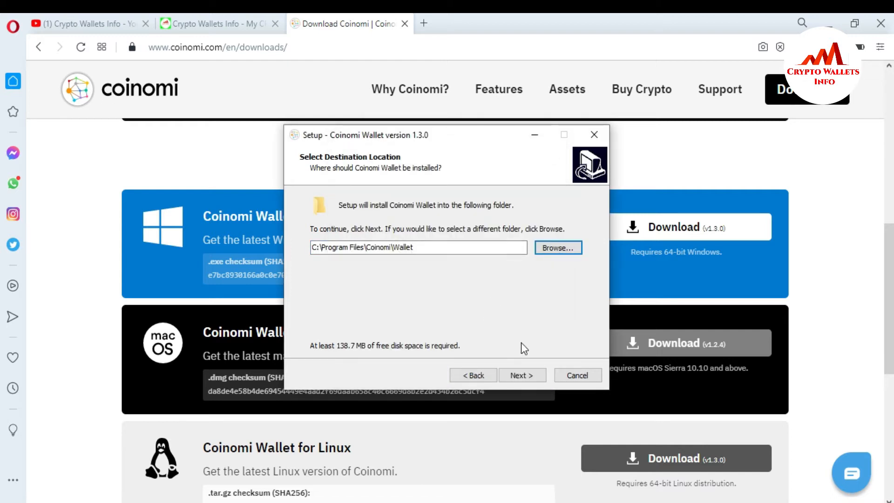
click(520, 376)
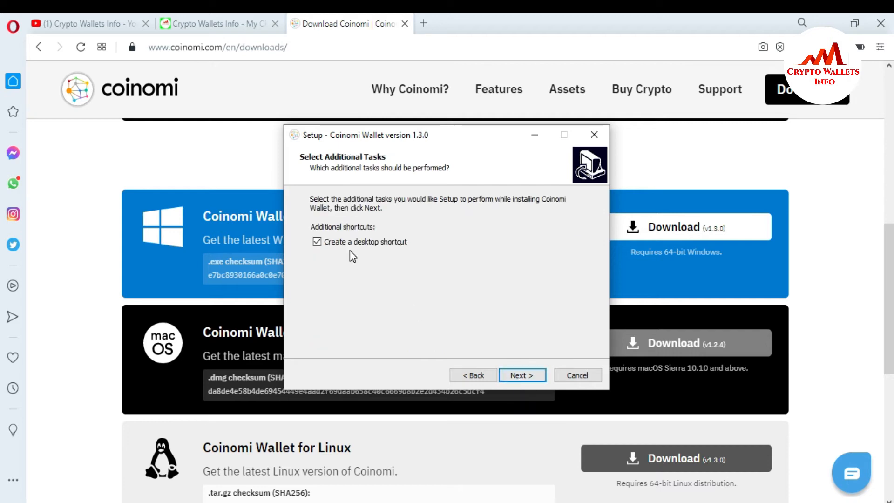
mouse_move(392, 255)
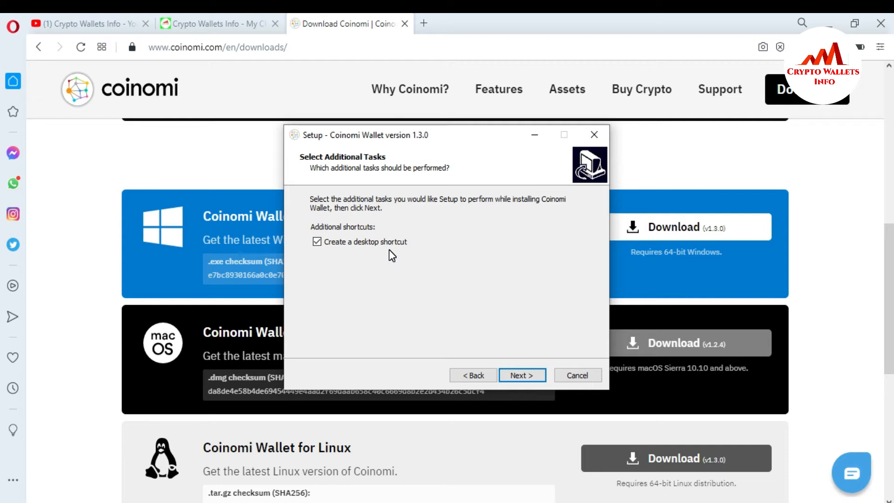
mouse_move(477, 302)
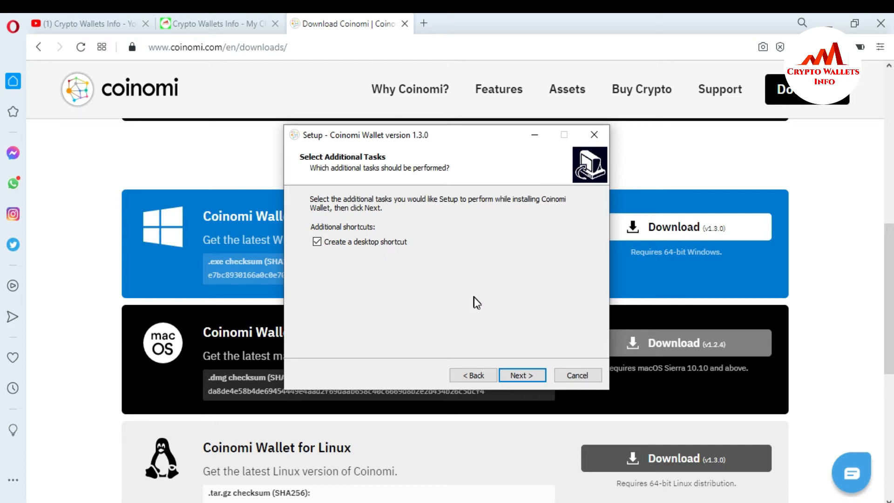
Keep 'Create a desktop shortcut' checked and run the installation to completion
click(521, 374)
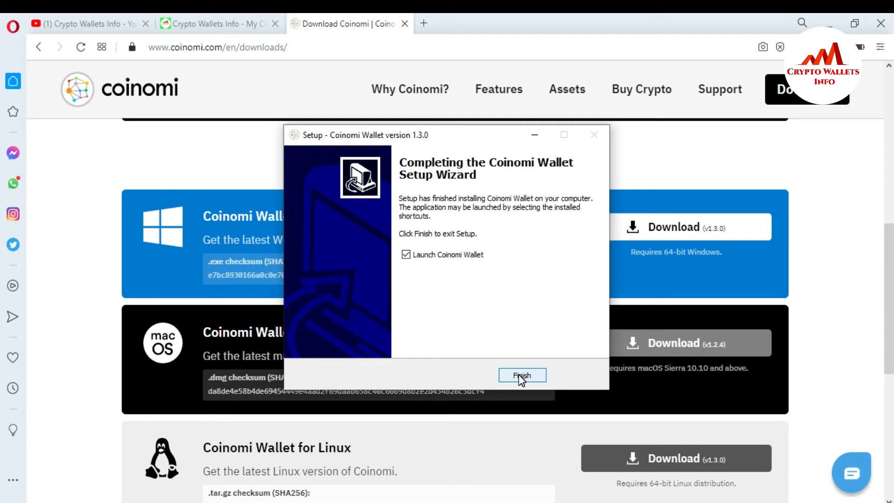
mouse_move(524, 381)
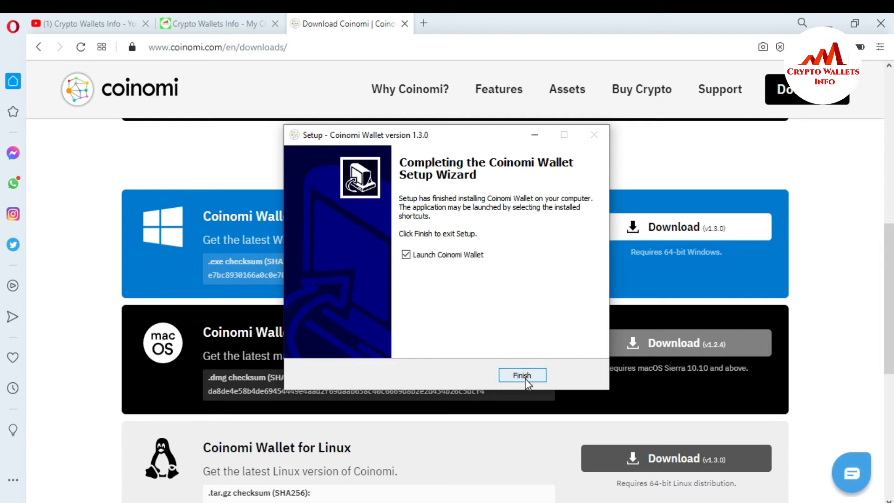
Finish setup with 'Launch Coinomi Wallet' checked so the Welcome screen appears
click(522, 376)
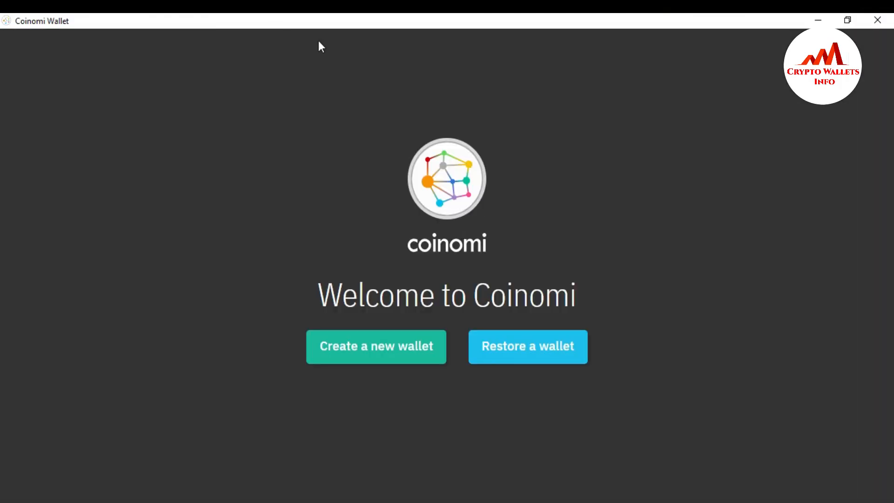
mouse_move(319, 73)
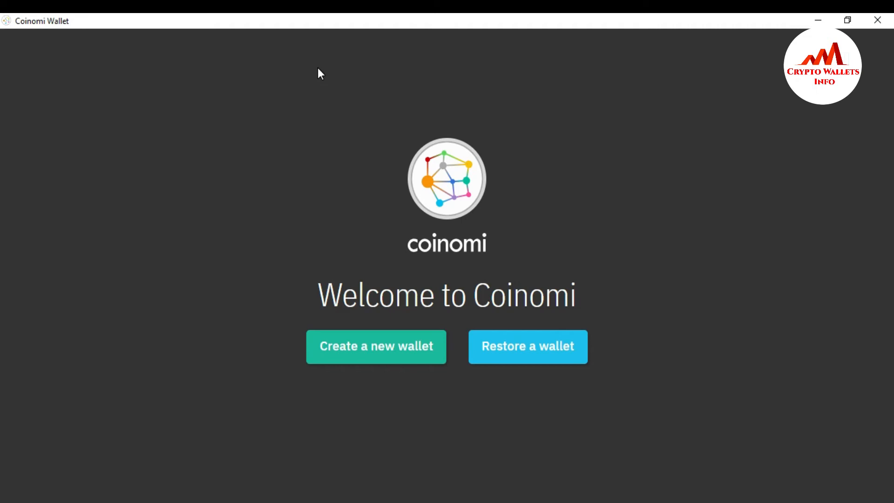
mouse_move(443, 393)
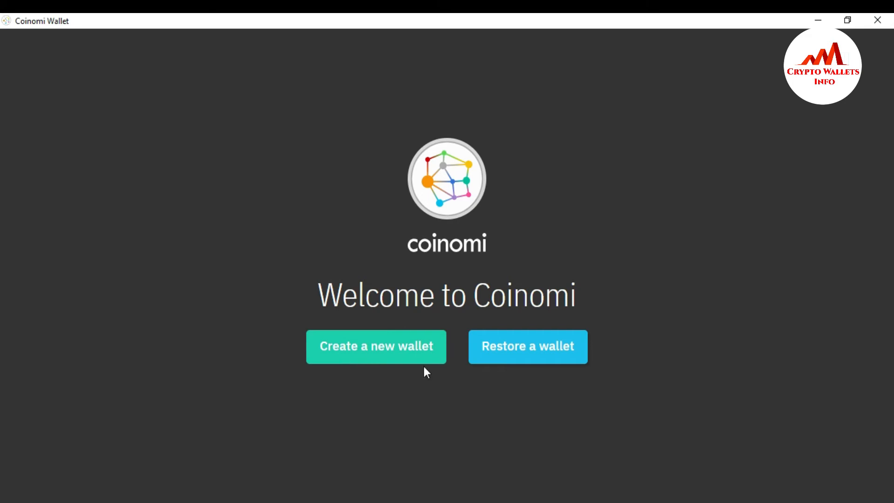
mouse_move(453, 384)
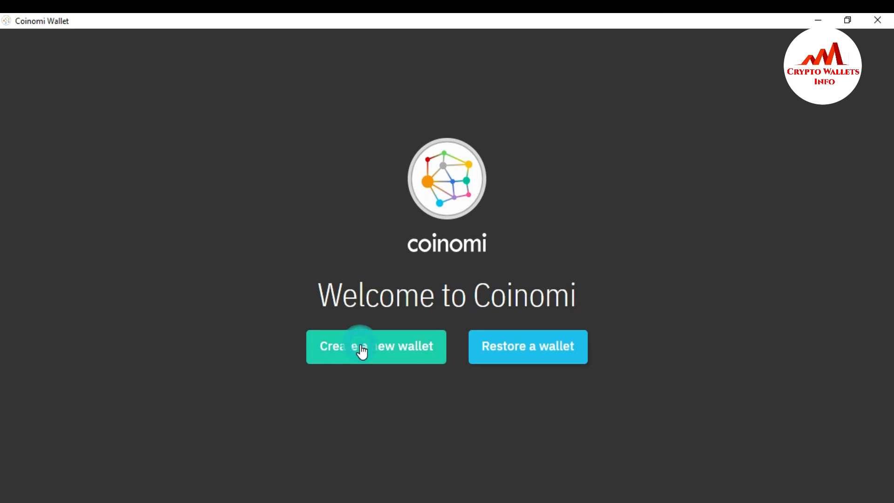
click(375, 346)
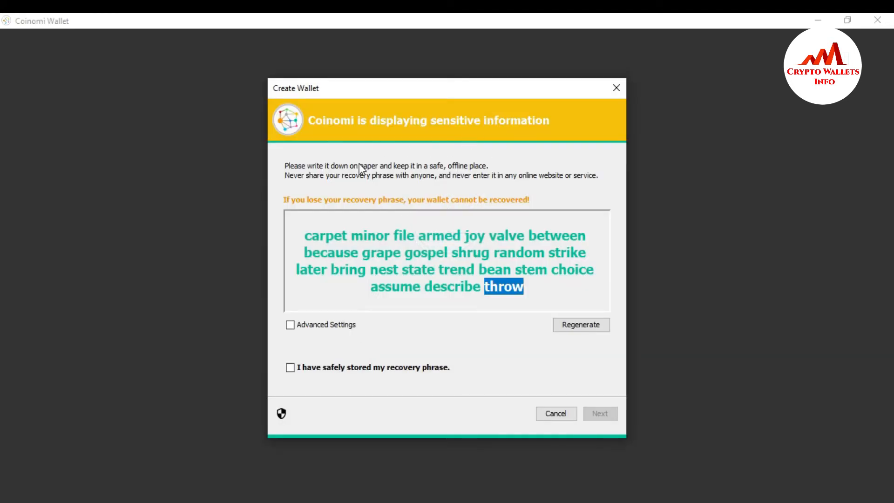
mouse_move(379, 178)
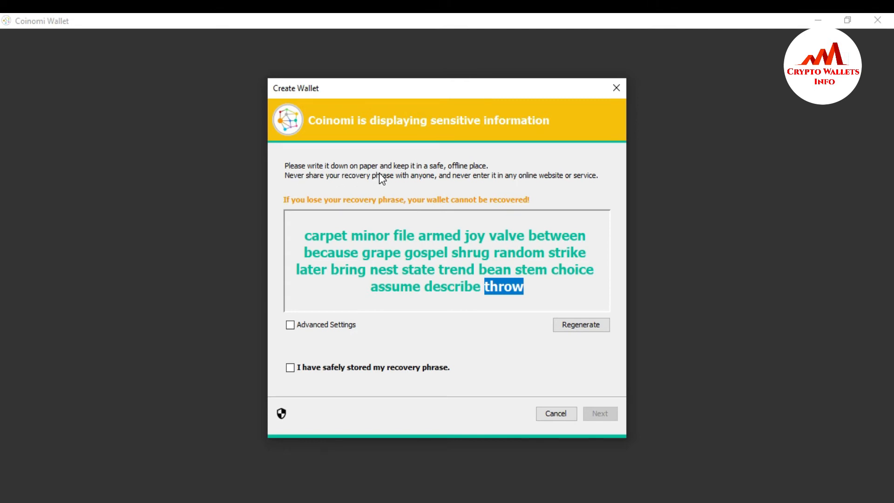
mouse_move(481, 179)
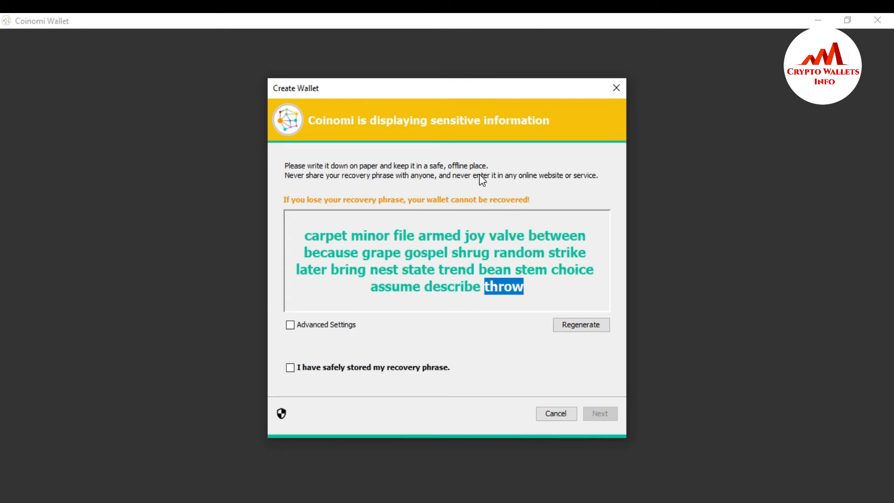
mouse_move(365, 193)
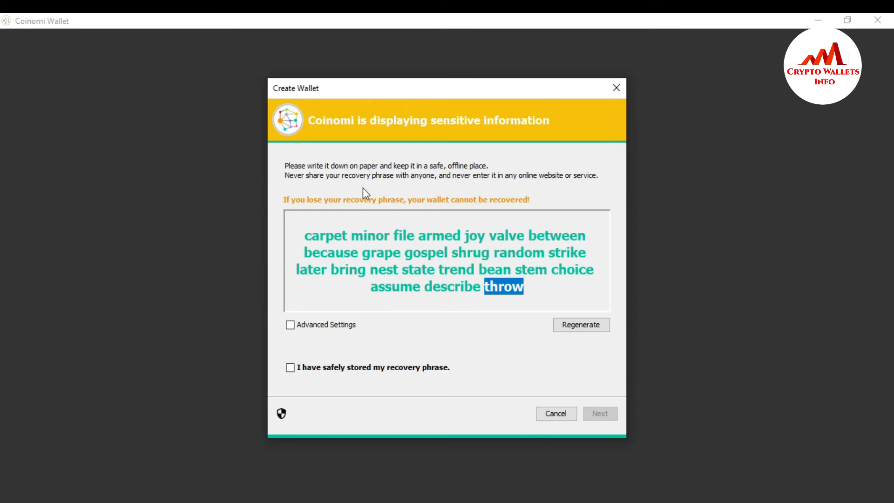
mouse_move(452, 186)
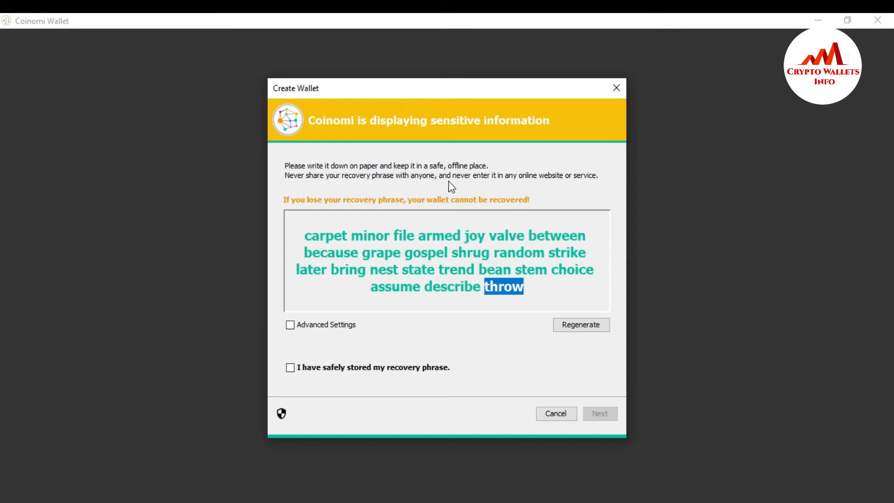
mouse_move(539, 188)
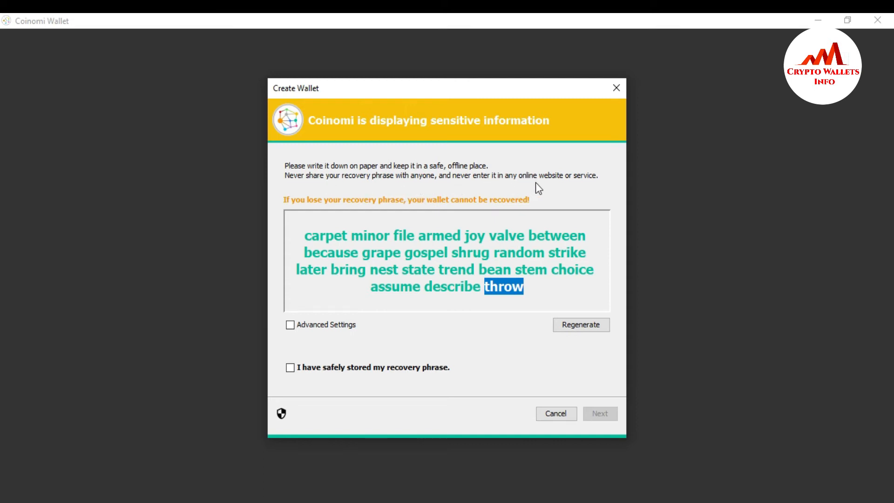
mouse_move(336, 222)
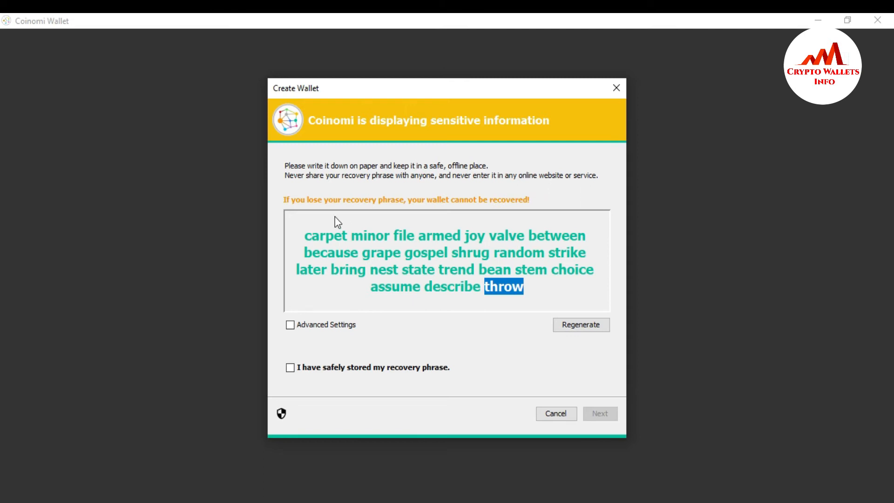
mouse_move(448, 220)
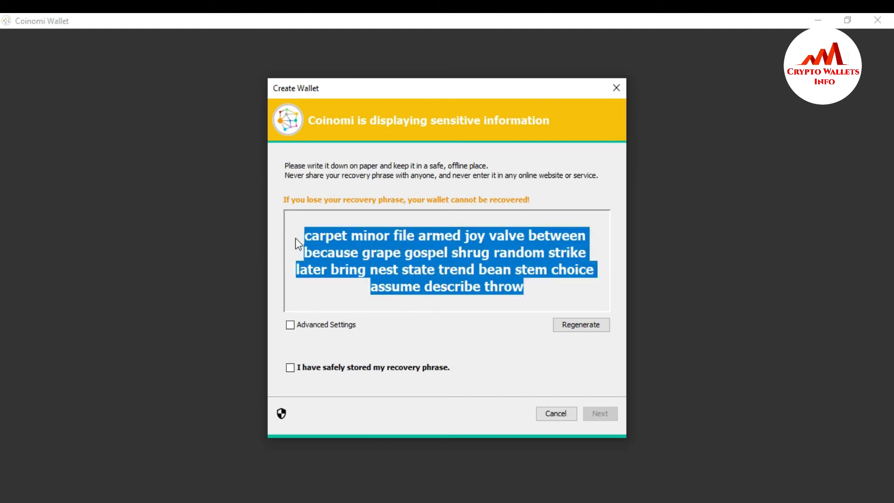
mouse_move(313, 237)
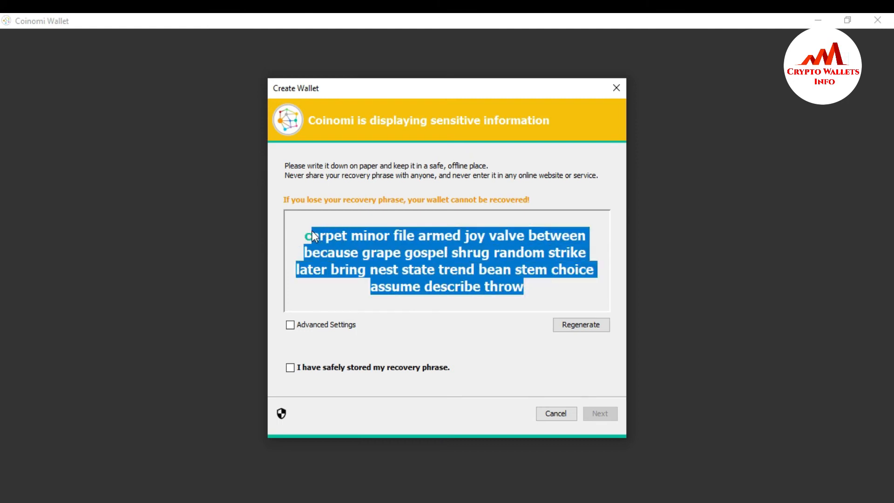
click(296, 233)
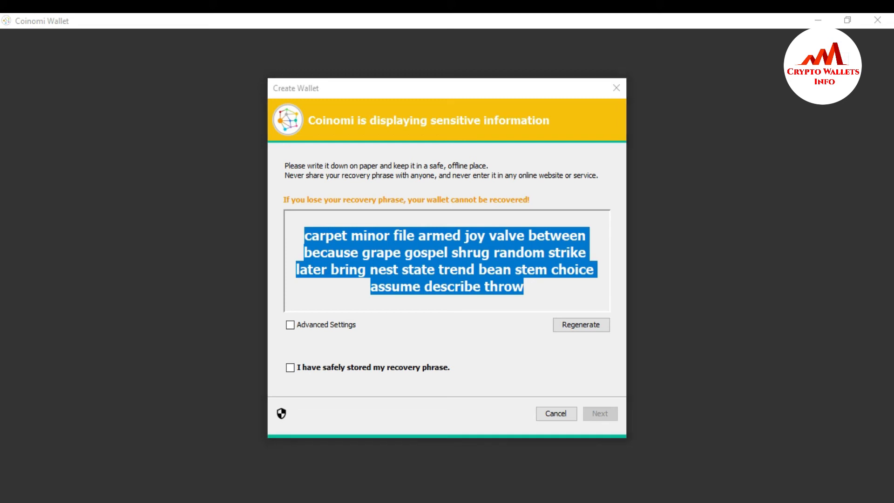
mouse_move(436, 501)
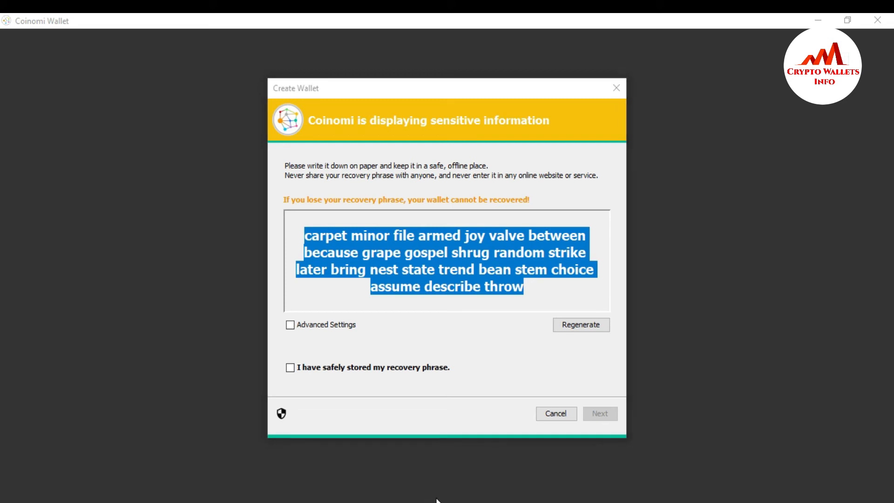
mouse_move(389, 266)
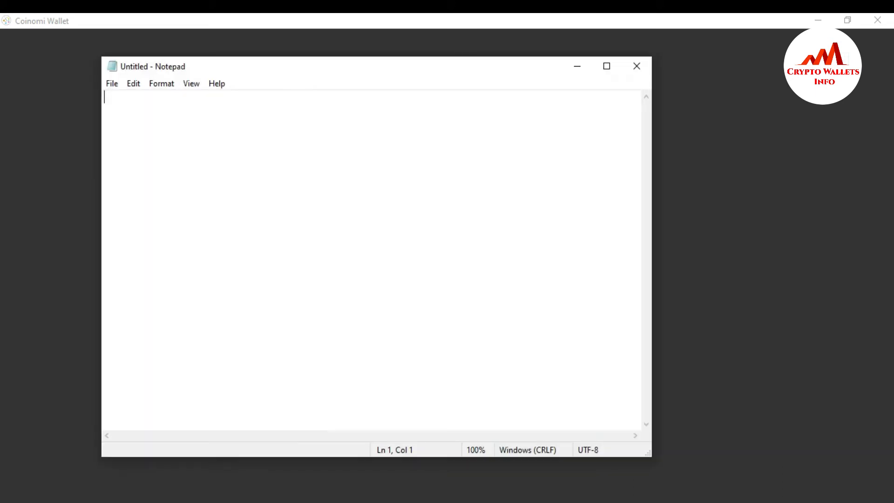
mouse_move(248, 236)
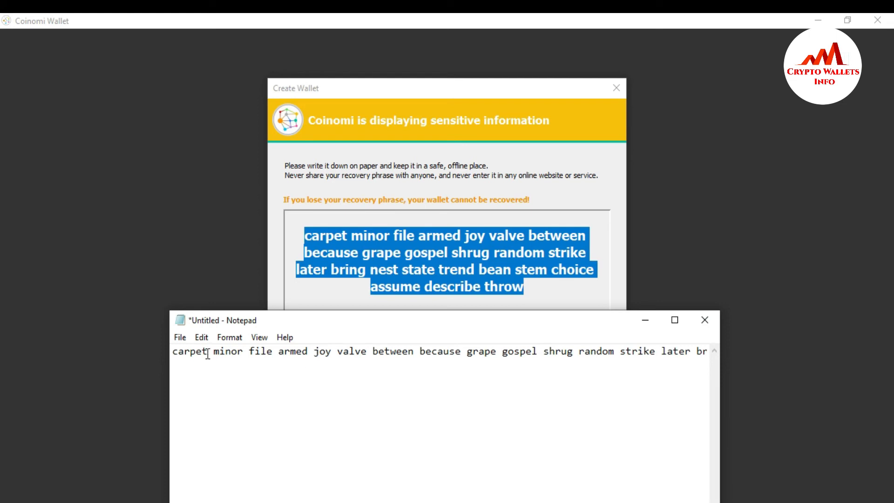
Check the pasted phrase's first word 'carpet' and last word 'throw' in Notepad, then minimize the note
double_click(190, 351)
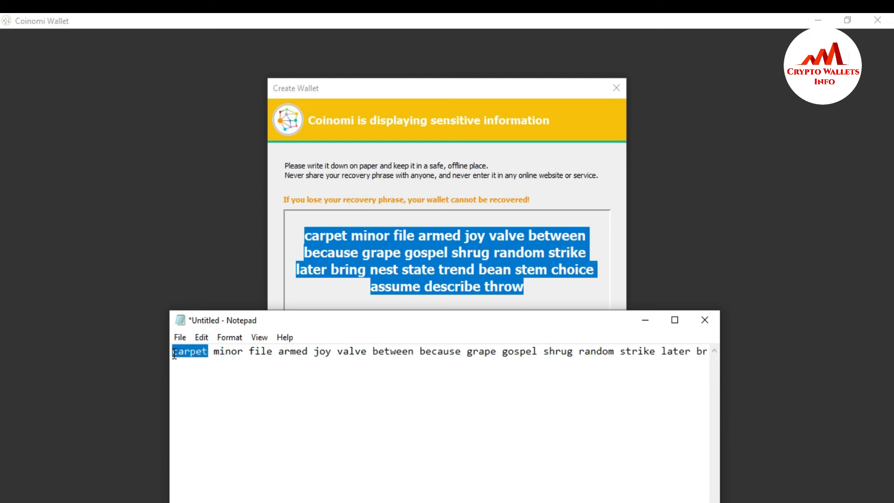
mouse_move(499, 301)
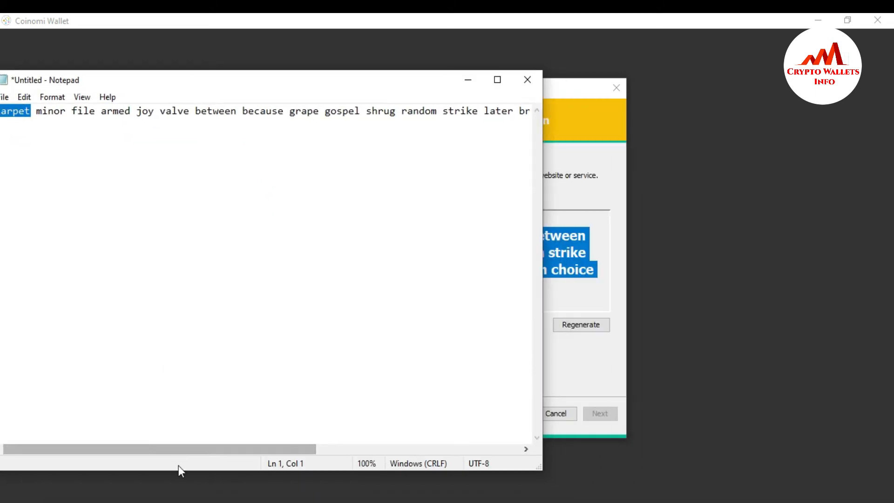
scroll(right, 3)
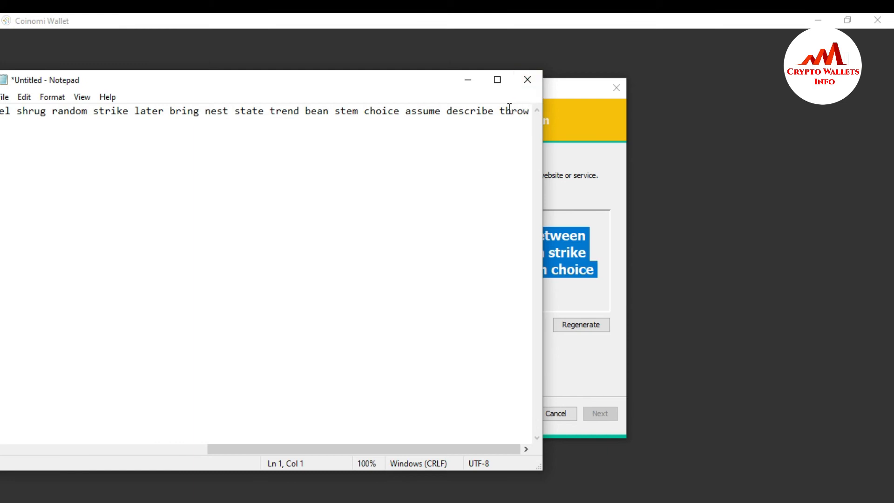
double_click(513, 111)
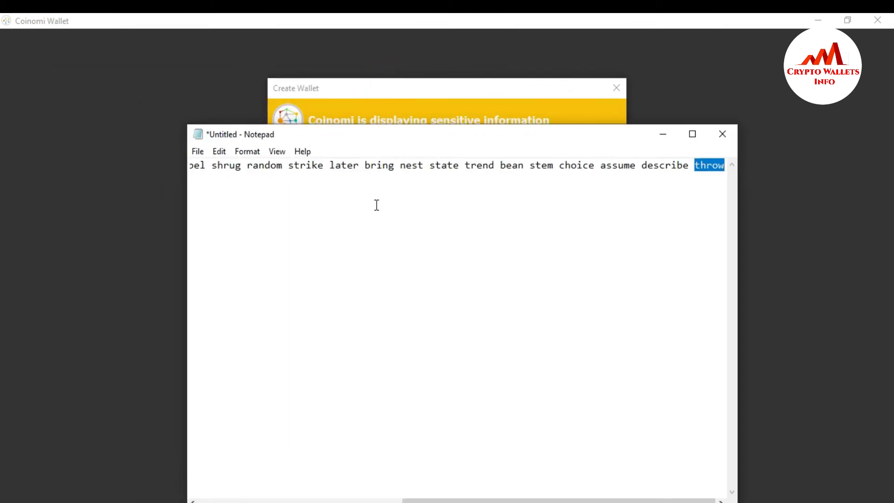
mouse_move(354, 205)
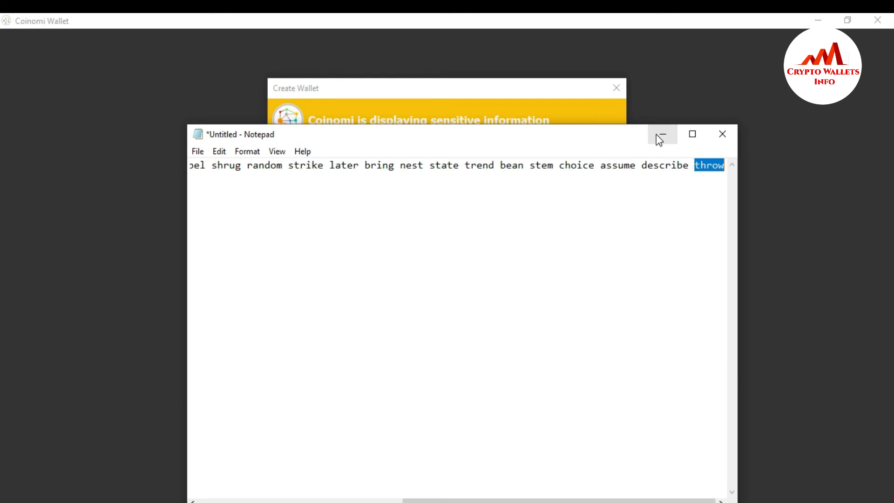
click(660, 134)
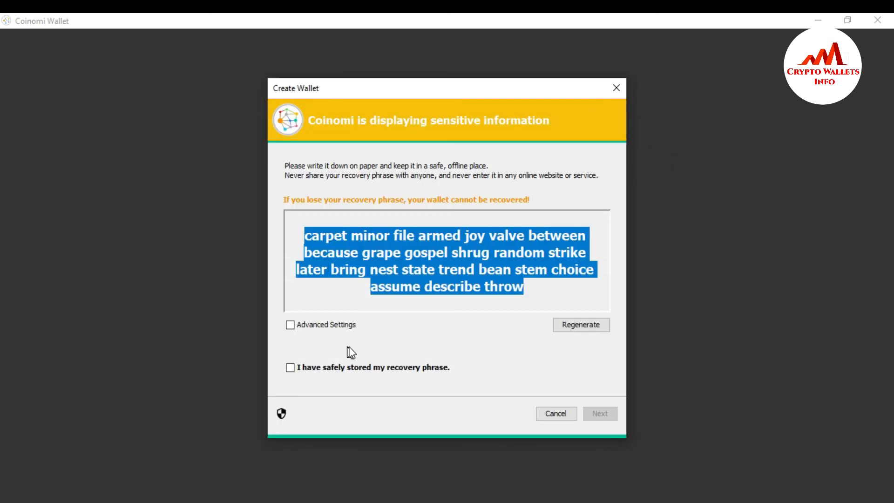
mouse_move(446, 319)
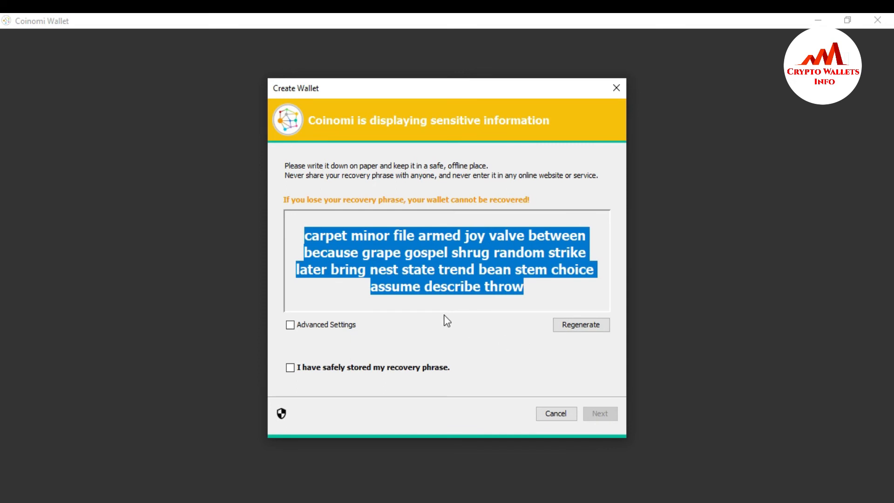
mouse_move(537, 342)
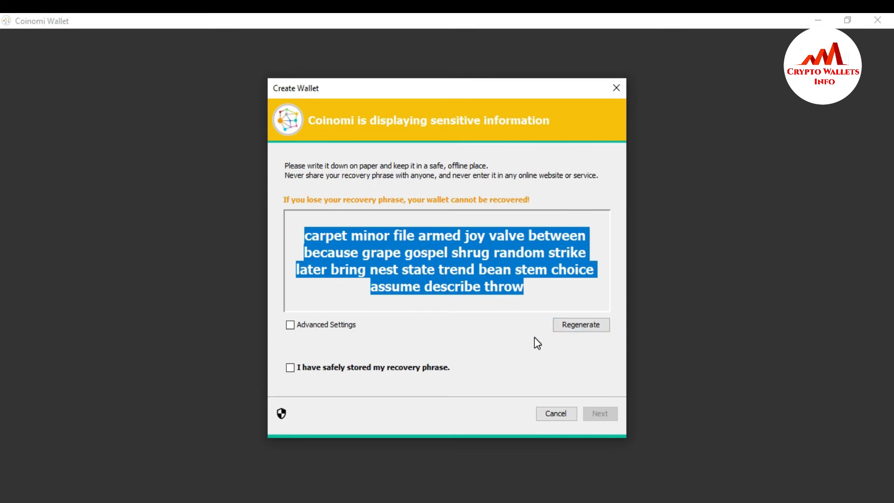
Regenerate the recovery phrase, getting a new one beginning 'purity rely spider'
click(580, 324)
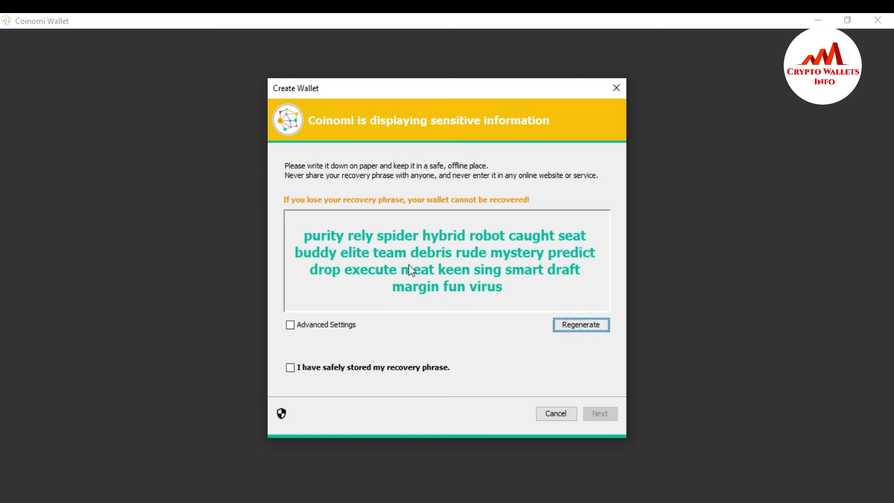
mouse_move(325, 242)
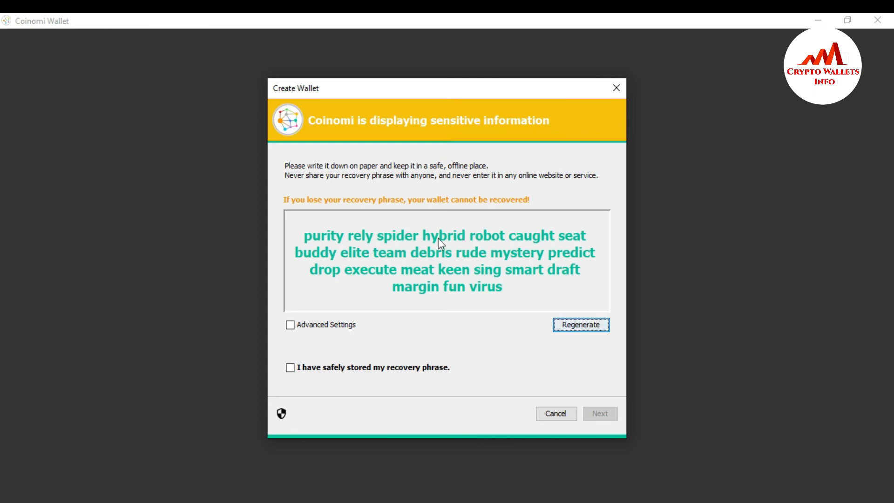
mouse_move(489, 260)
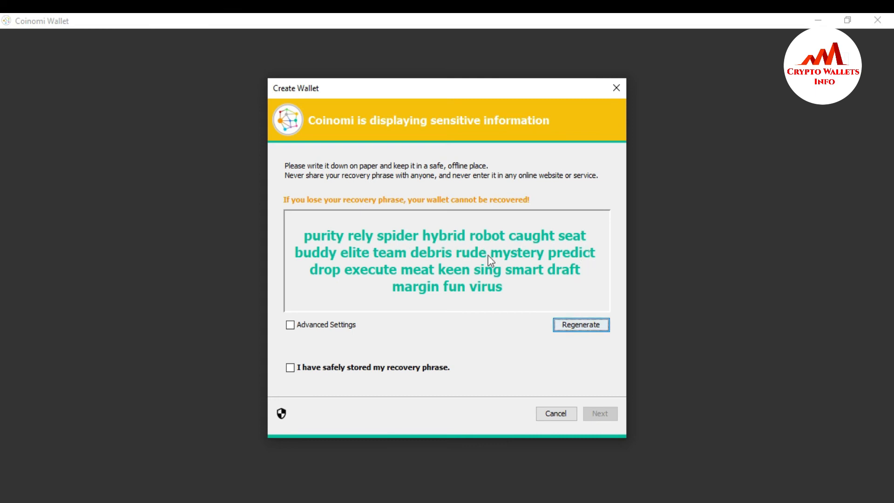
mouse_move(303, 255)
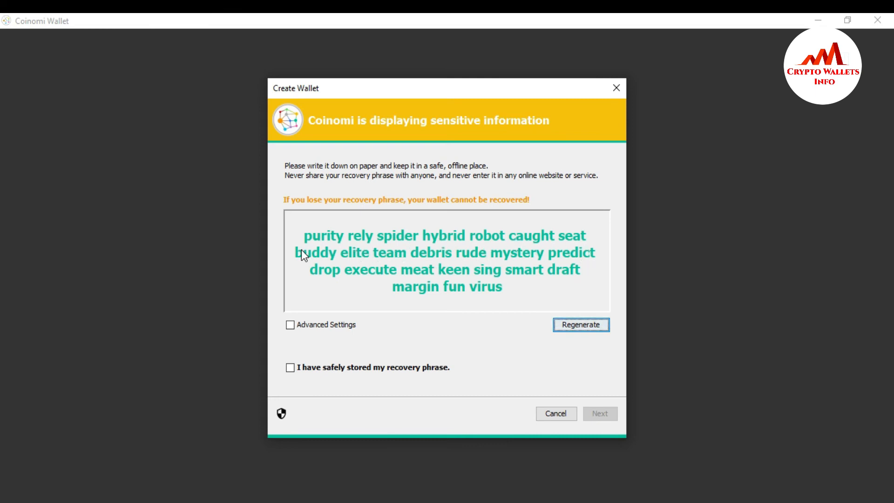
mouse_move(448, 280)
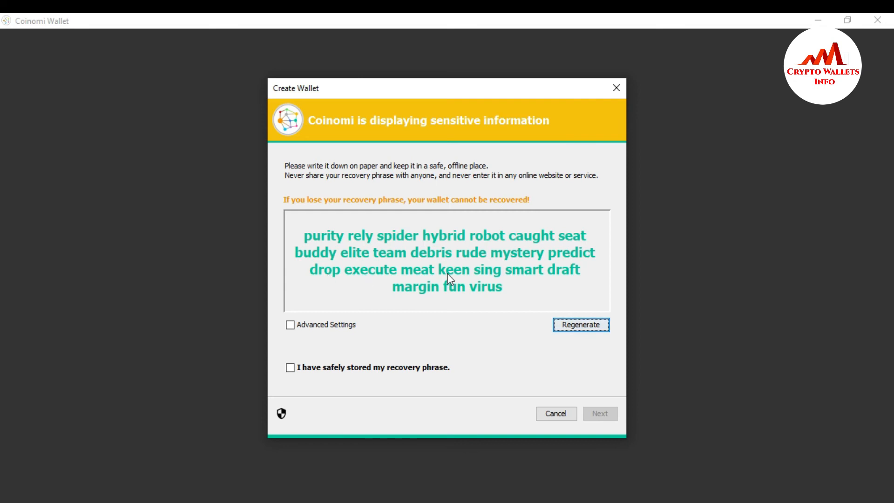
mouse_move(441, 303)
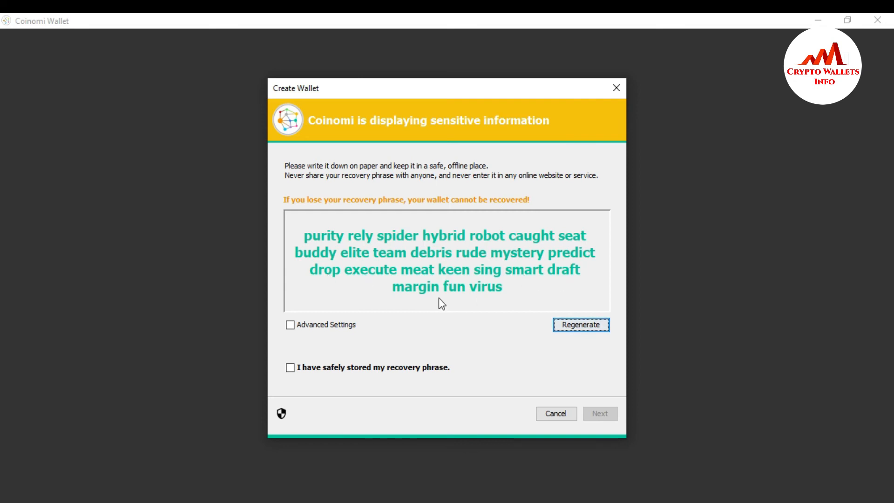
mouse_move(489, 299)
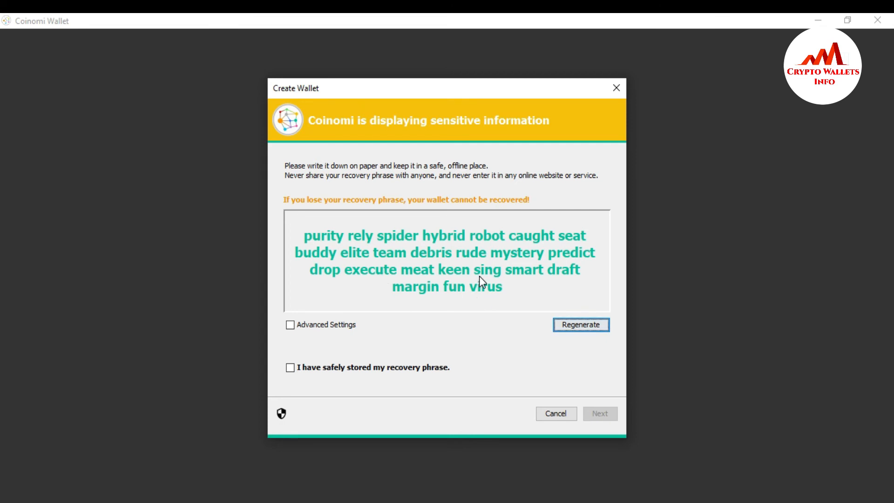
mouse_move(513, 299)
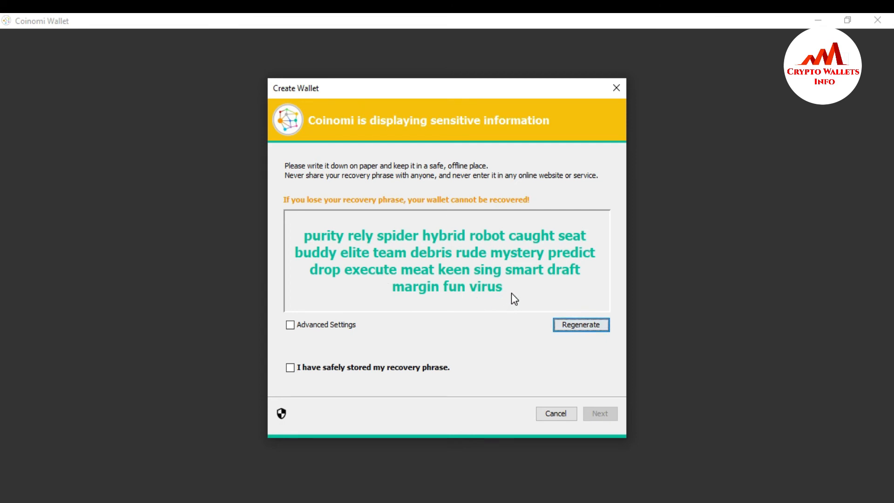
Select the new recovery phrase and tick 'I have safely stored my recovery phrase'
double_click(484, 286)
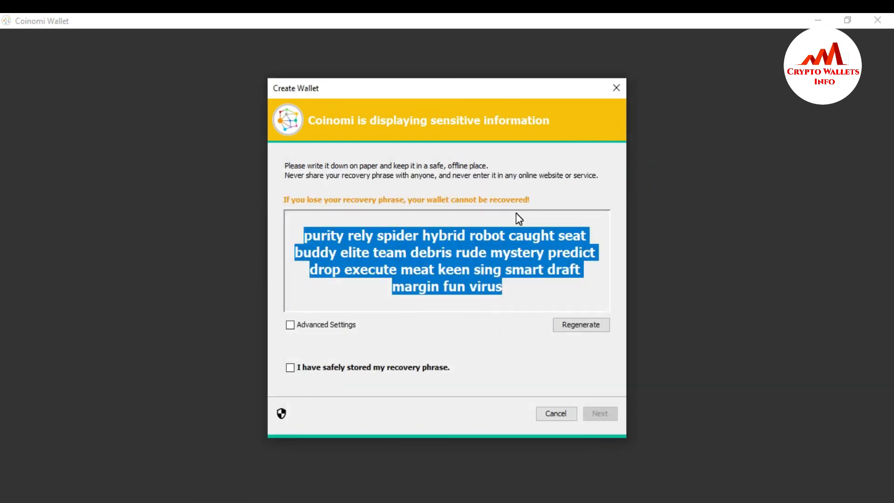
mouse_move(353, 386)
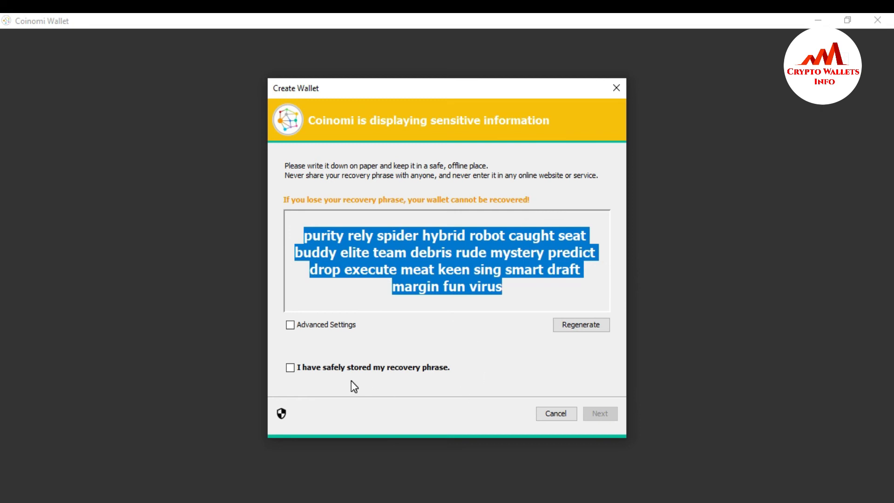
click(290, 367)
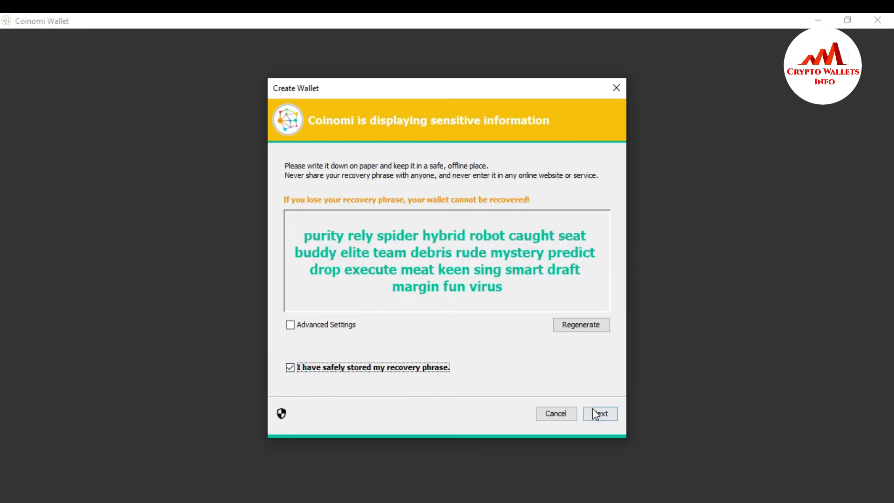
Proceed to Confirm Recovery Phrase and add the recovery words in their correct order
click(598, 413)
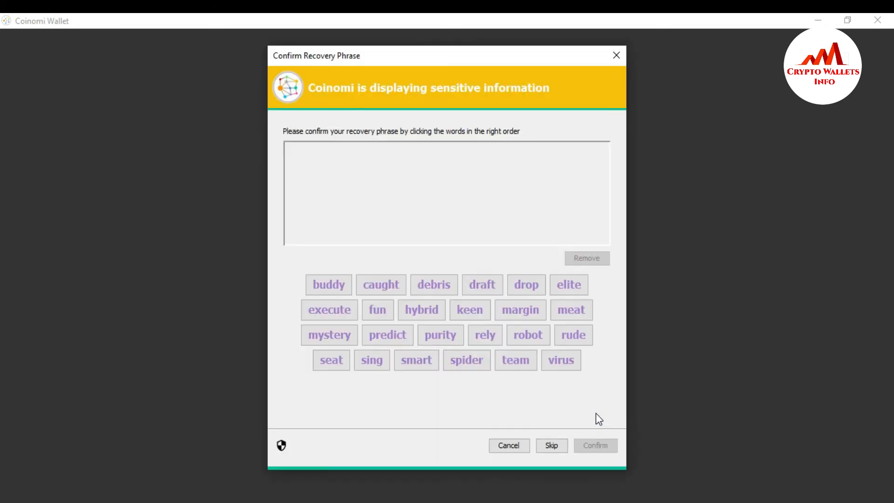
mouse_move(412, 148)
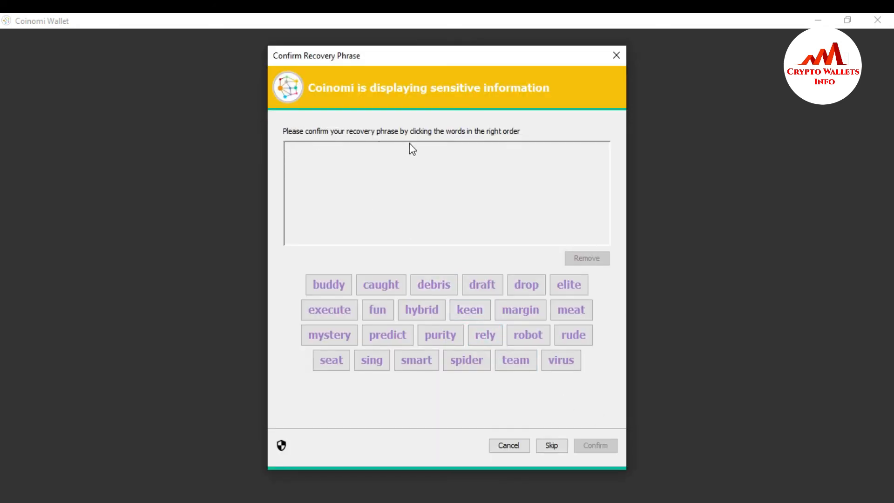
mouse_move(509, 145)
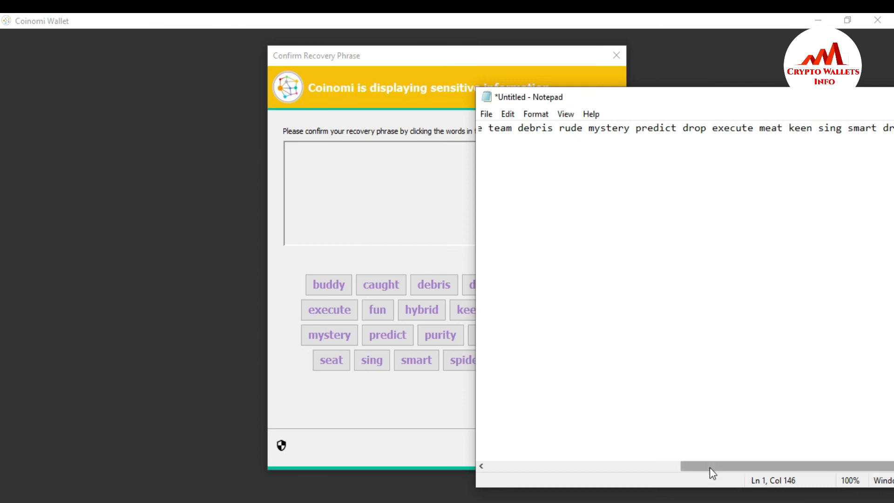
scroll(left, 3)
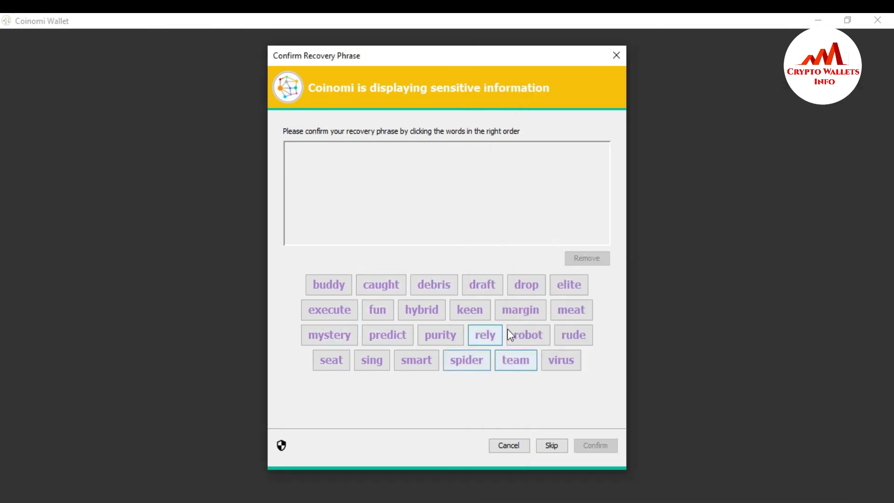
click(440, 334)
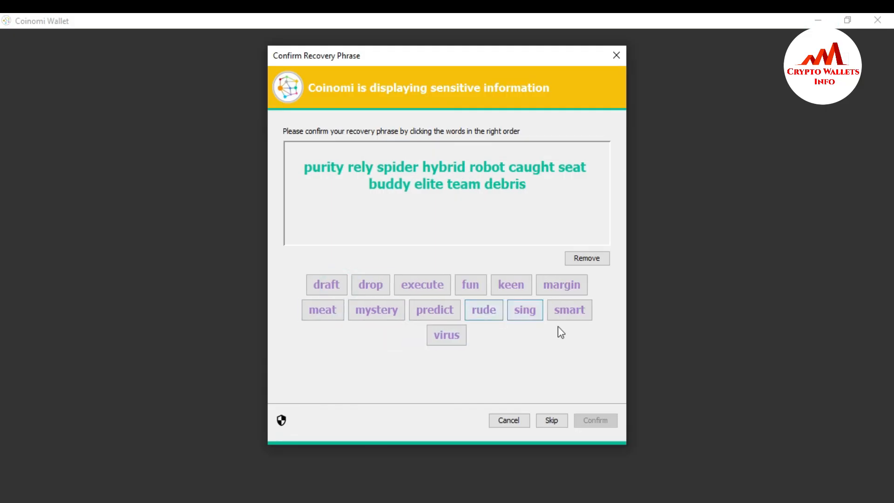
click(483, 309)
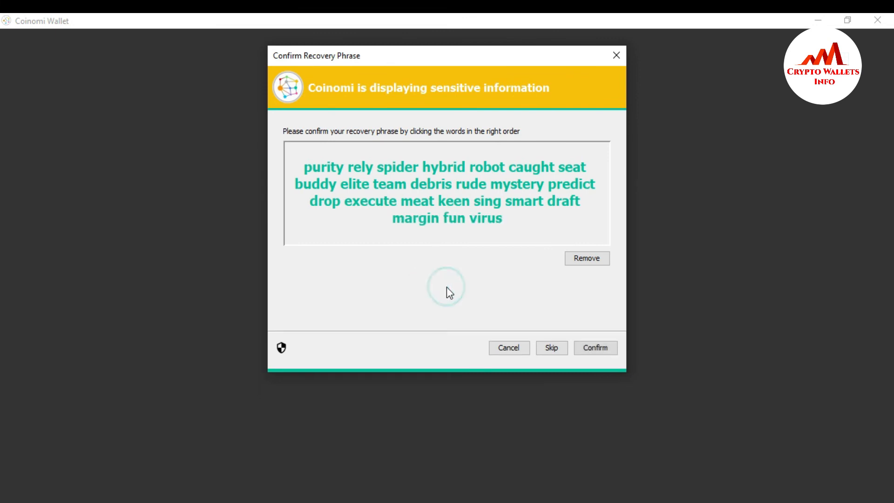
mouse_move(331, 178)
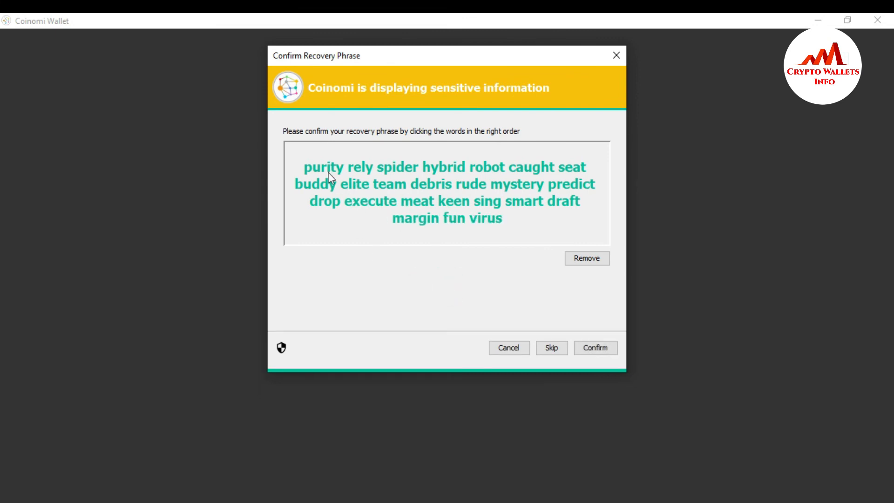
mouse_move(351, 168)
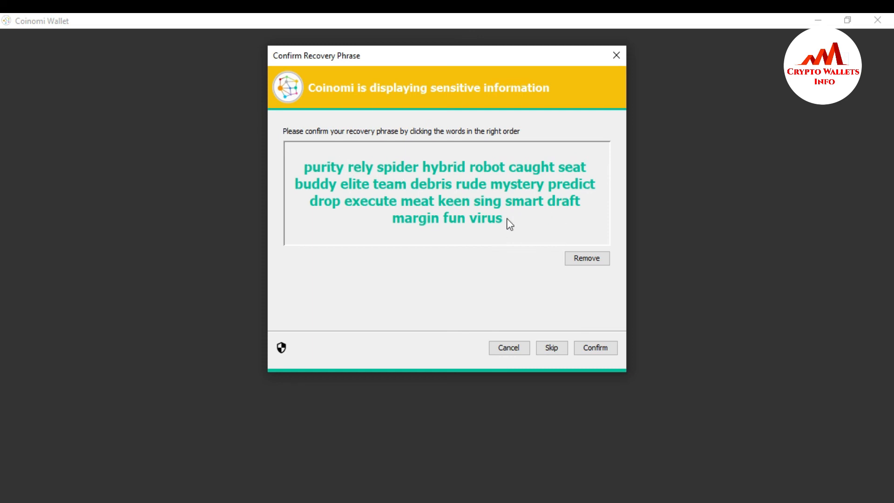
mouse_move(584, 337)
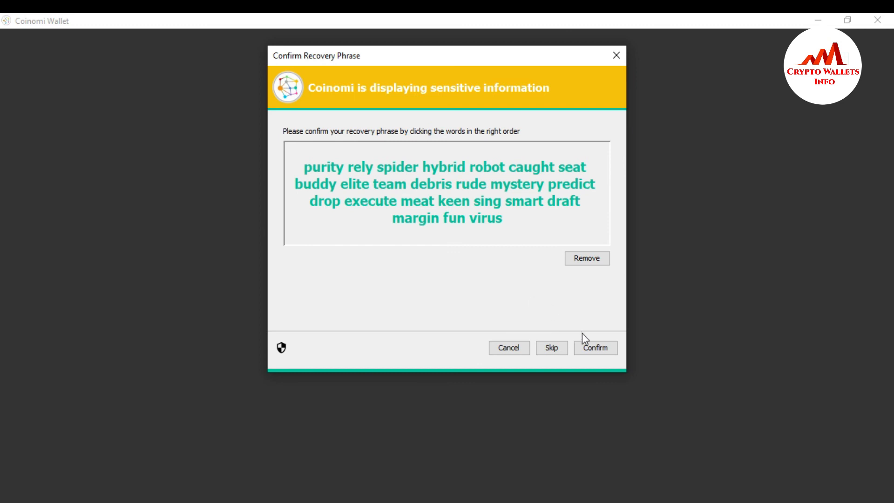
Confirm the re-entered phrase and set the wallet password in the Encrypt Password dialog
click(595, 347)
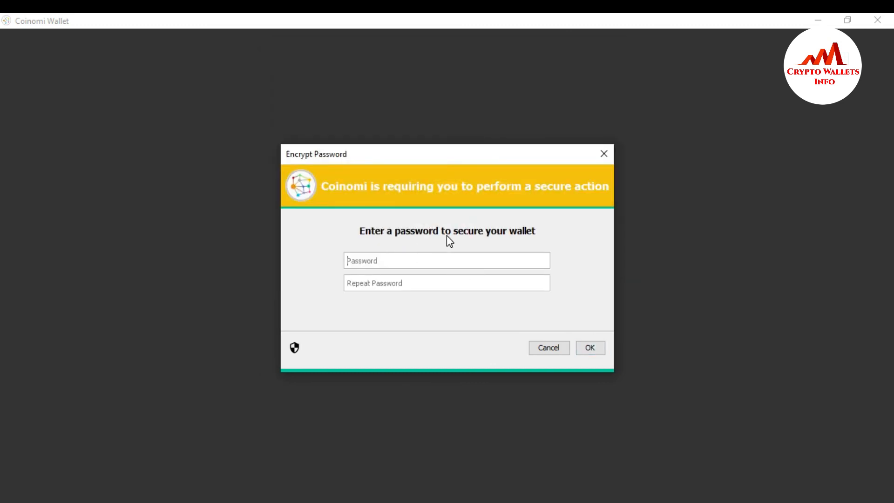
mouse_move(446, 277)
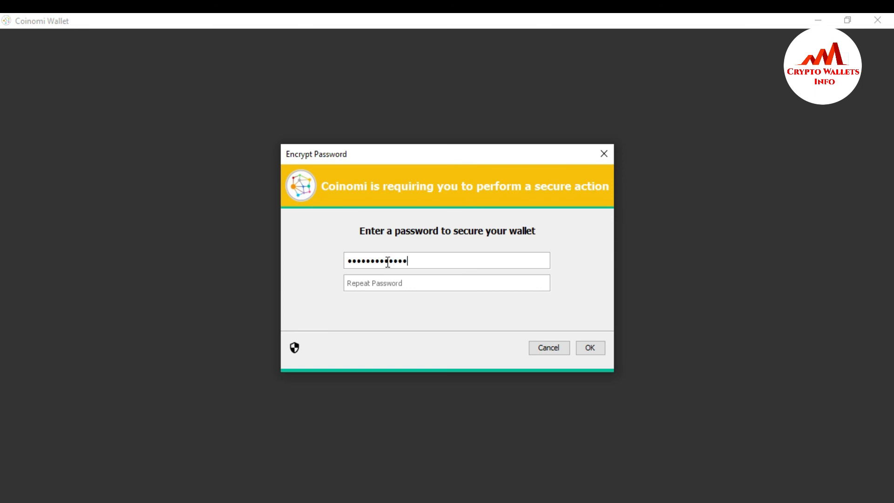
click(446, 283)
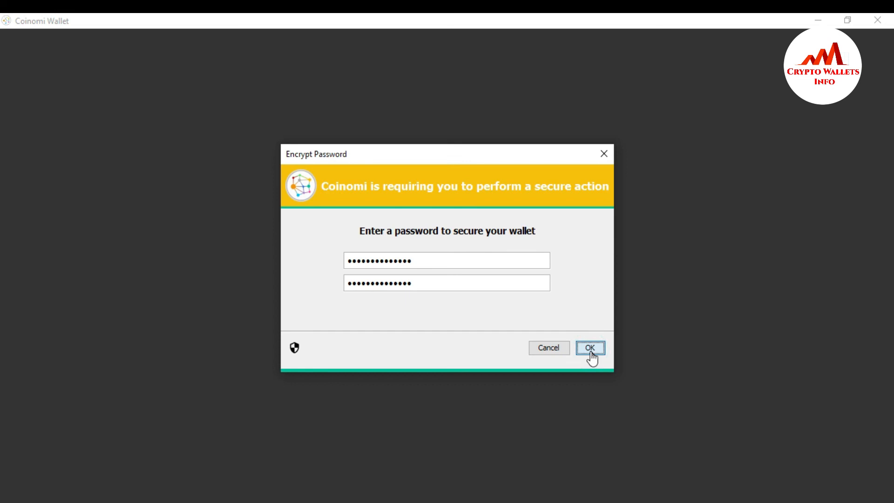
click(590, 347)
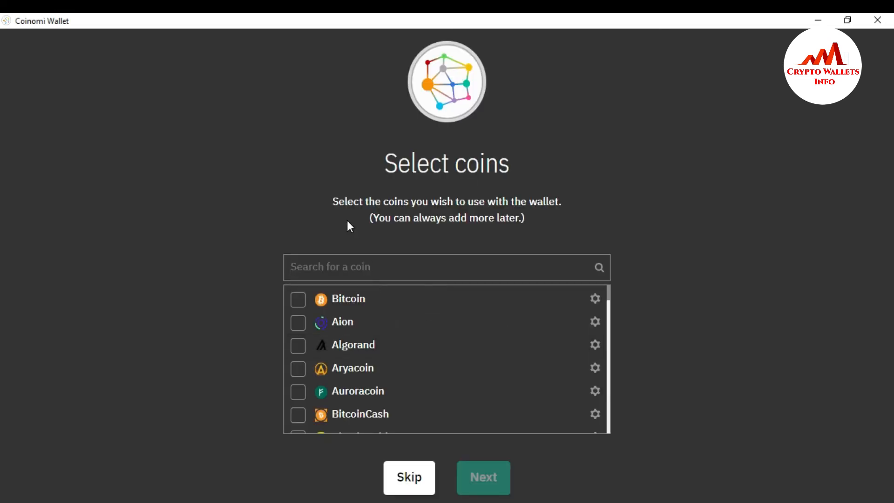
mouse_move(513, 215)
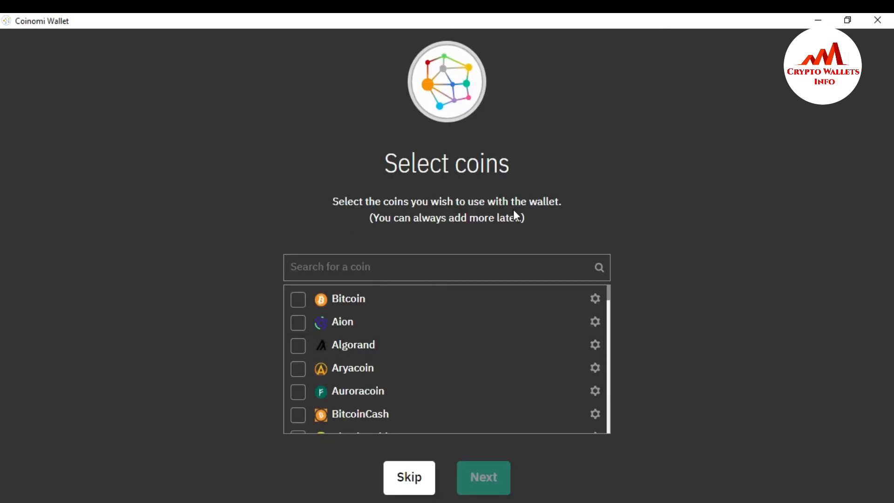
Tick Bitcoin for the wallet, briefly ticking then removing Aryacoin
click(298, 299)
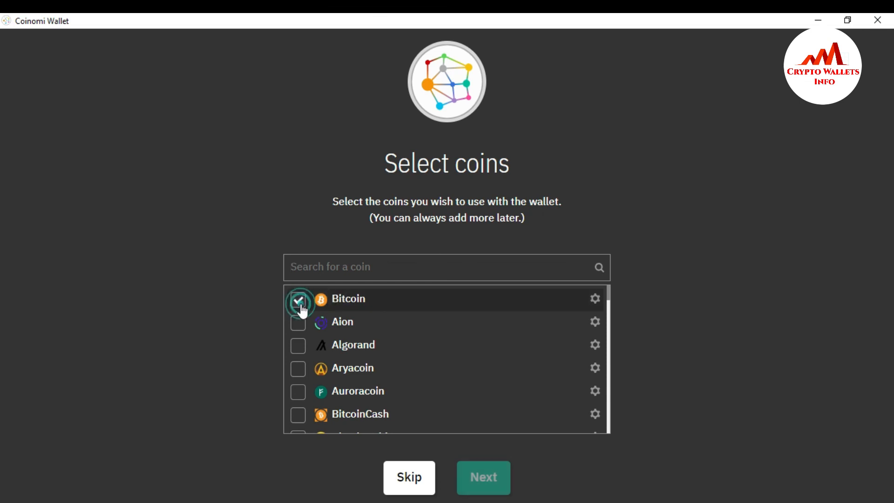
click(298, 368)
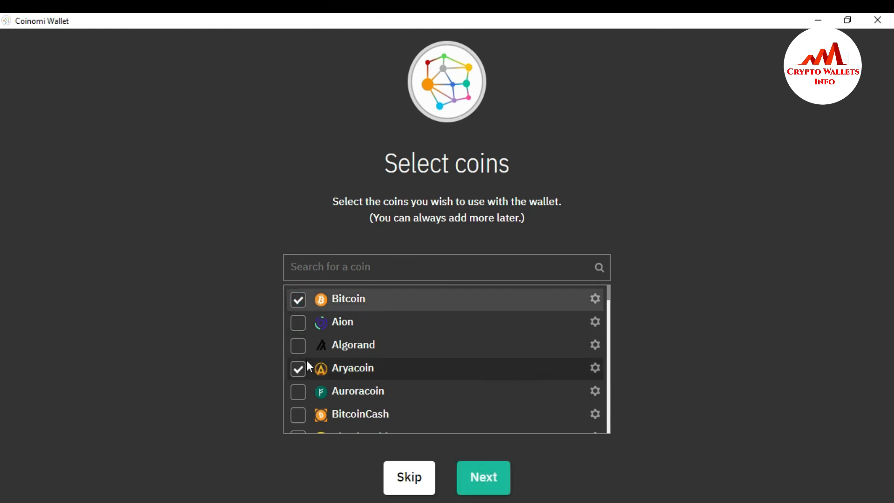
click(298, 345)
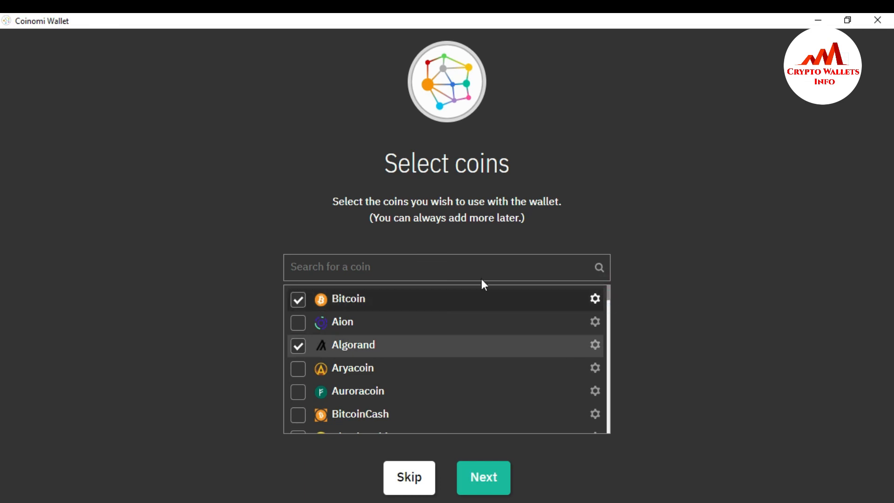
mouse_move(297, 346)
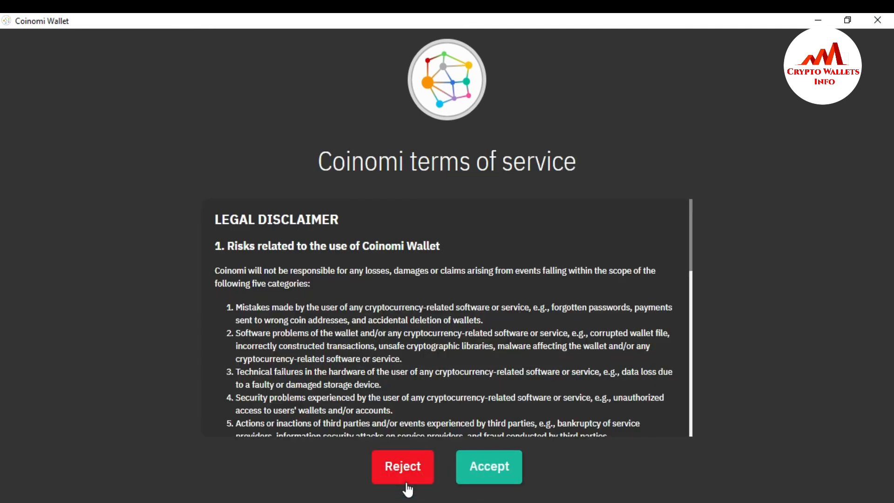
mouse_move(232, 234)
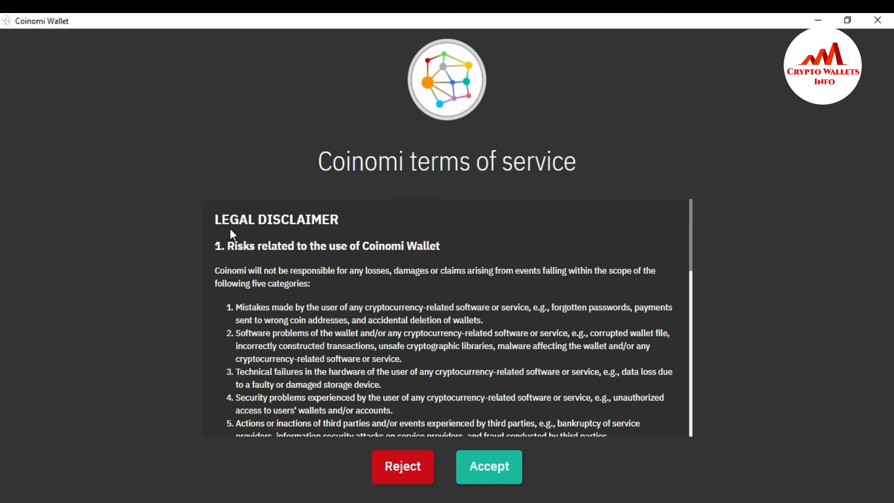
mouse_move(264, 252)
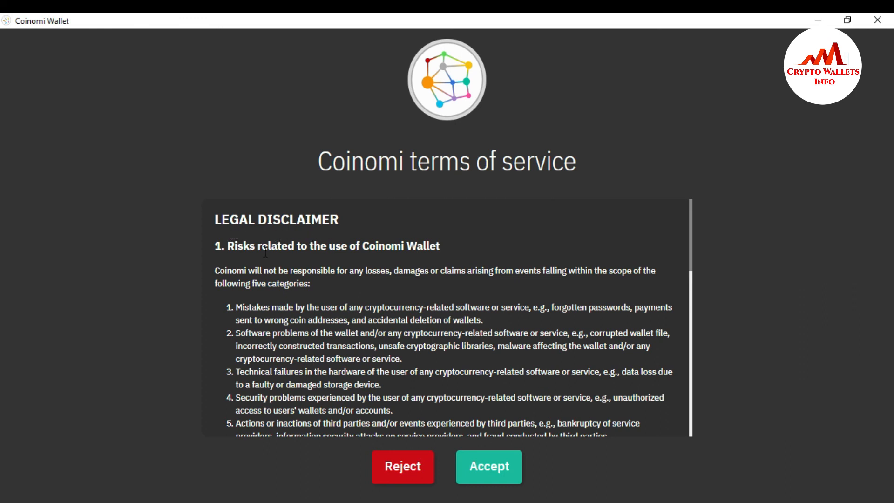
mouse_move(393, 260)
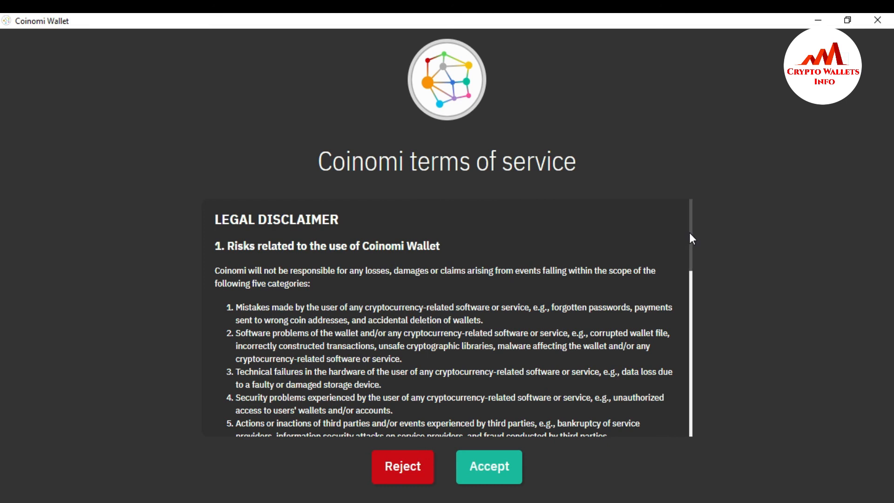
Review the Coinomi terms of service and accept them, reaching the Overview dashboard
scroll(down, 3)
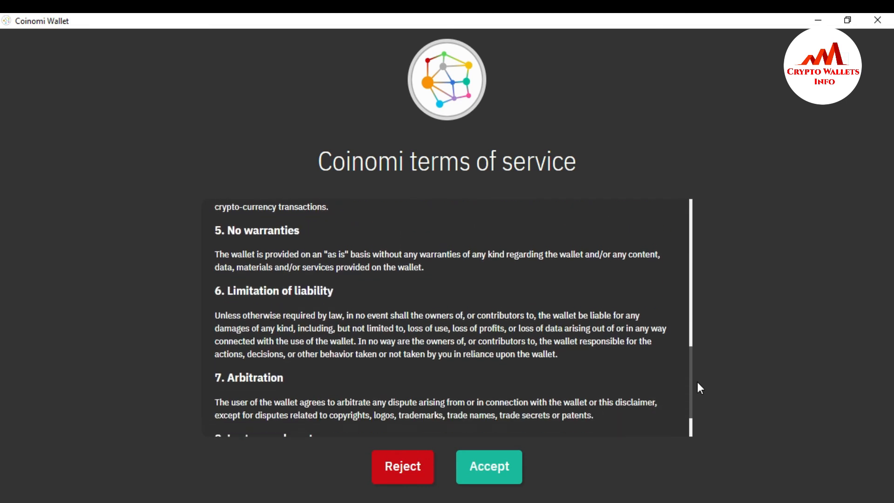
scroll(up, 3)
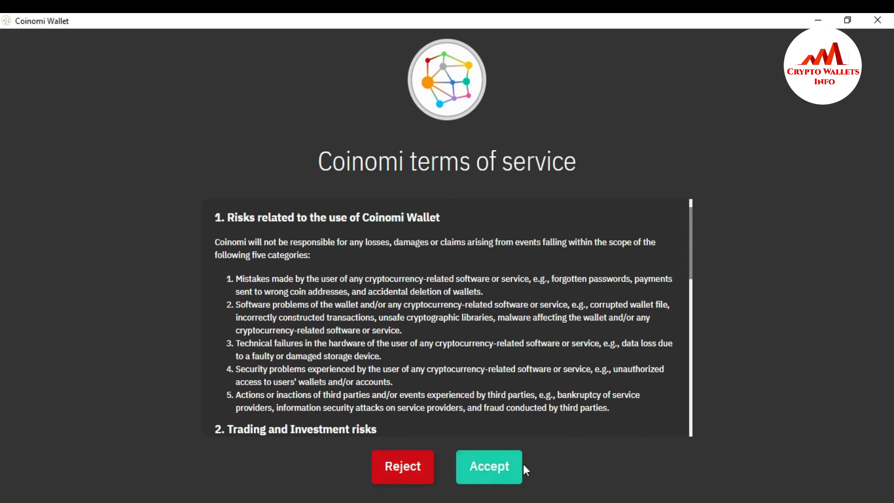
mouse_move(500, 467)
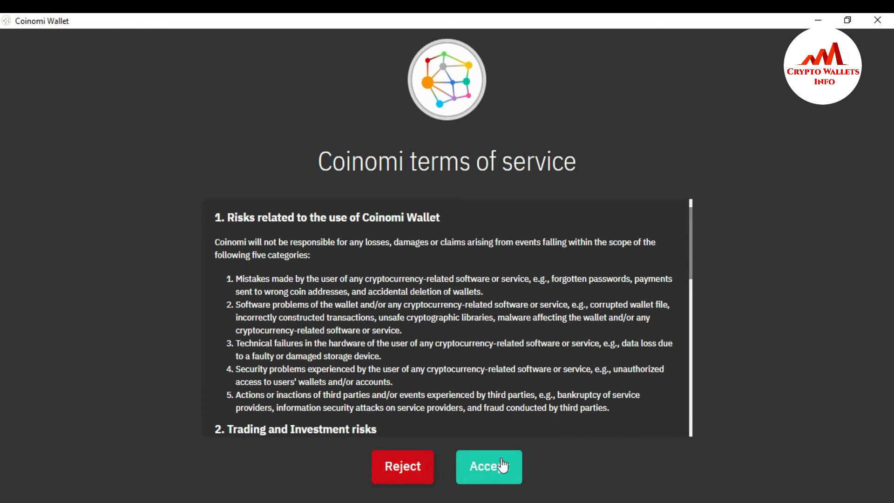
click(488, 467)
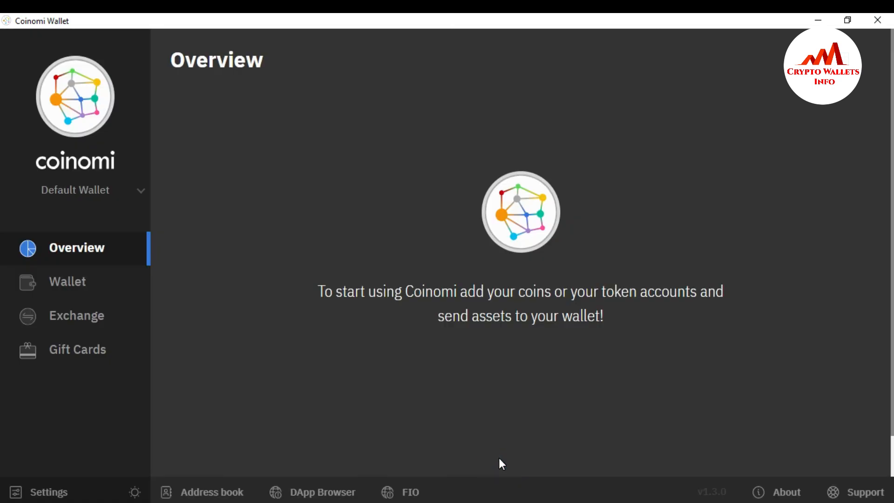
mouse_move(510, 154)
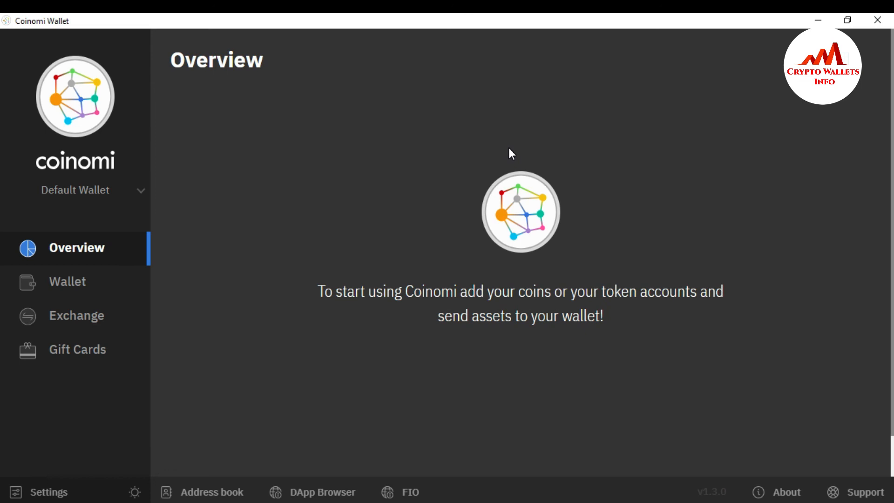
mouse_move(619, 388)
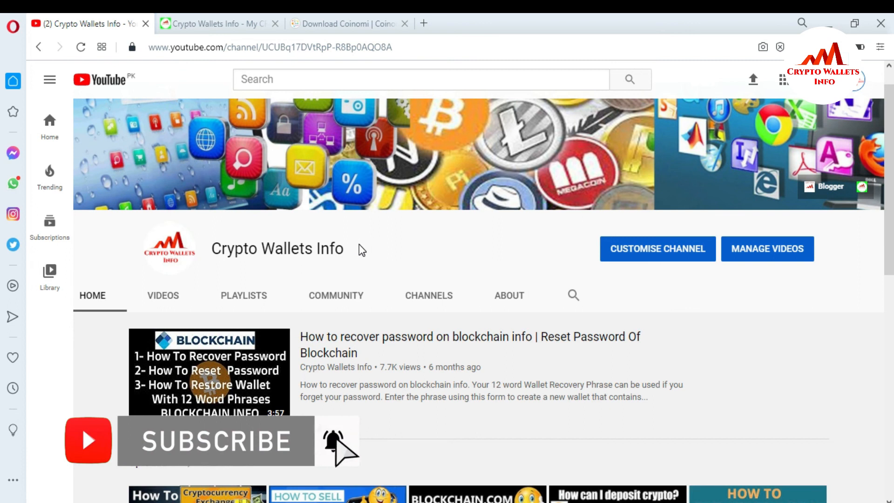
Switch to the Crypto Wallets Info website in the Opera browser
click(216, 23)
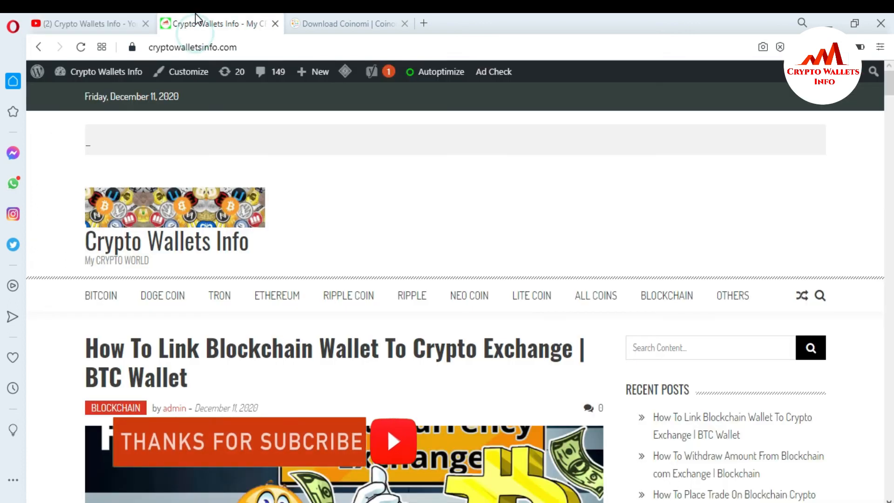